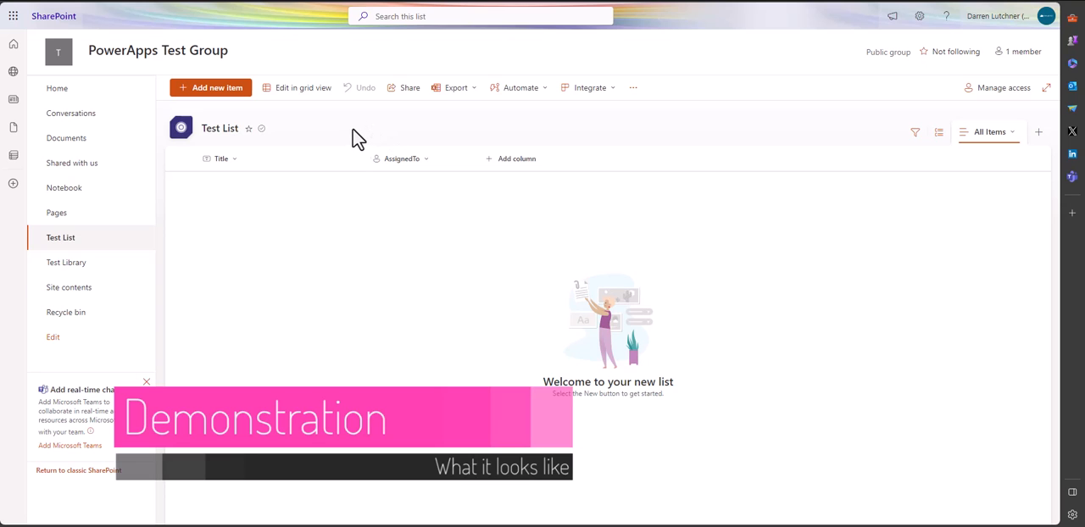
mouse_move(373, 250)
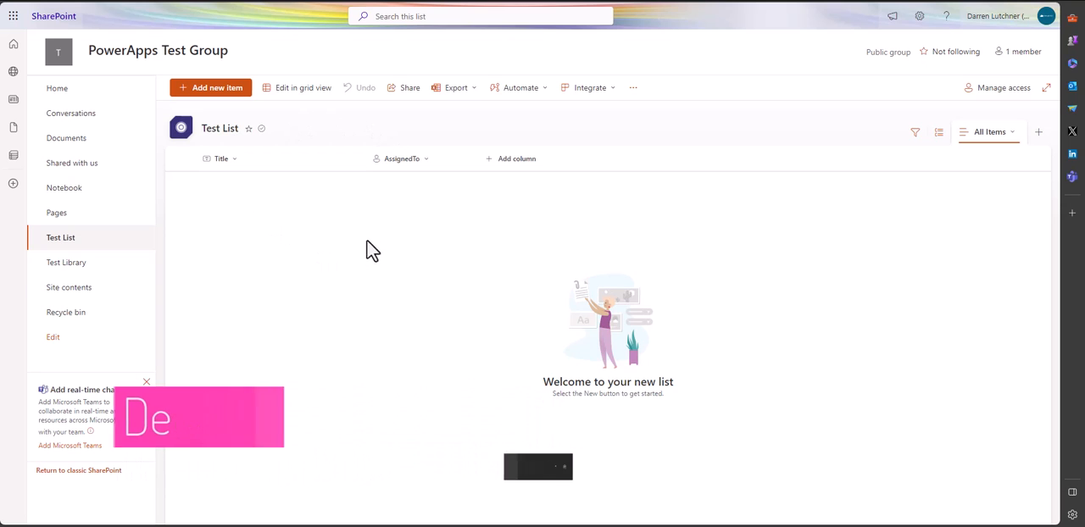
mouse_move(416, 159)
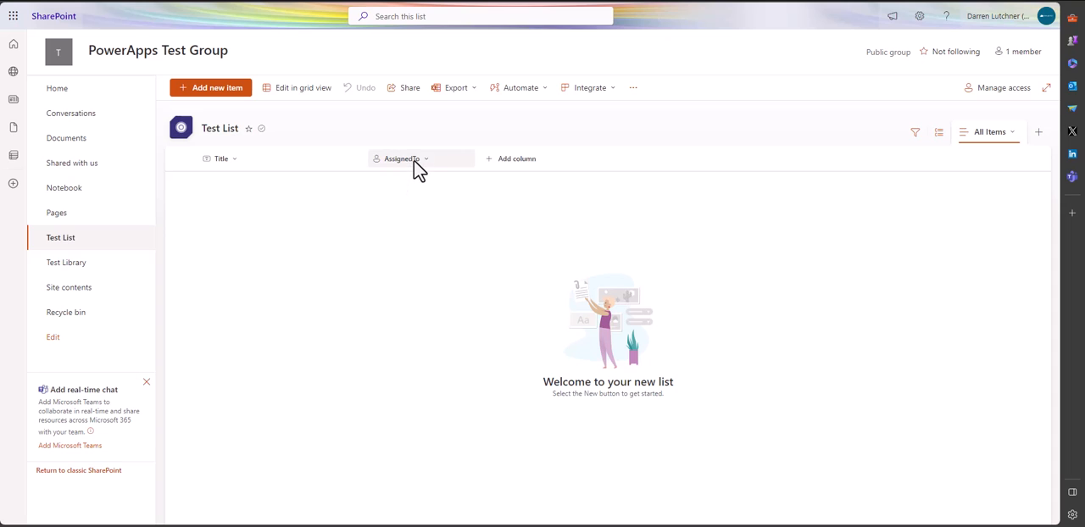
mouse_move(403, 159)
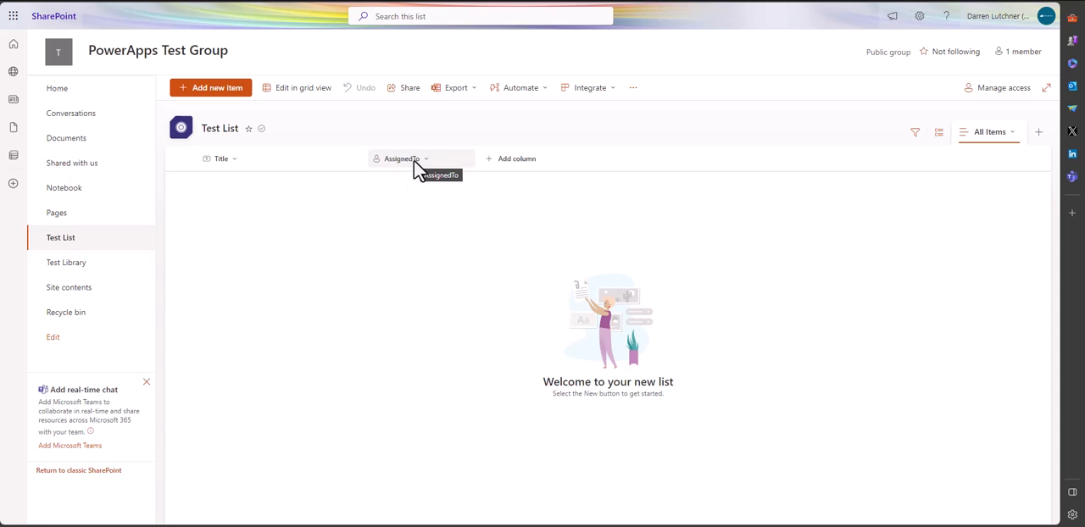
Step: Open the AssignedTo column settings in Test List, showing its Person or Group type
left_click(400, 159)
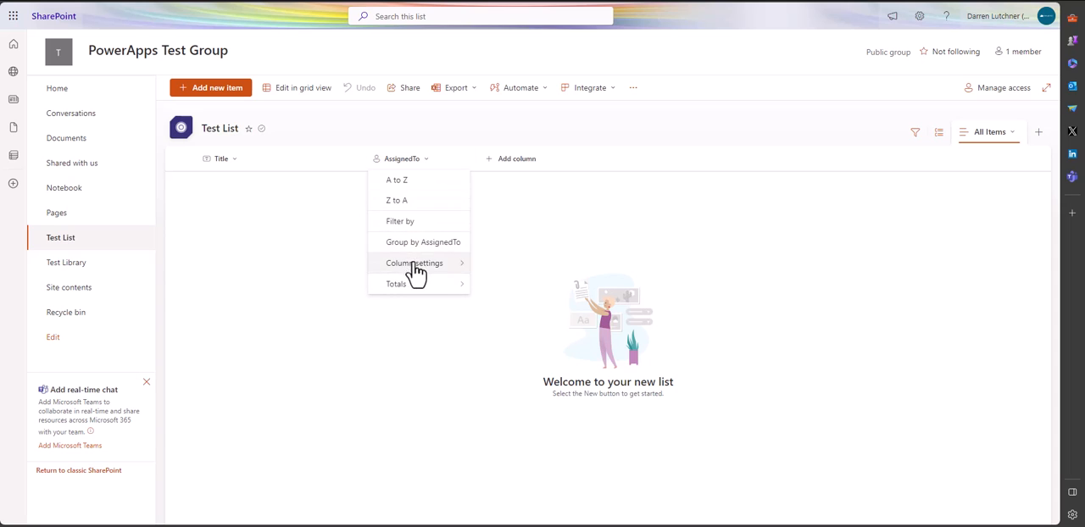
left_click(414, 263)
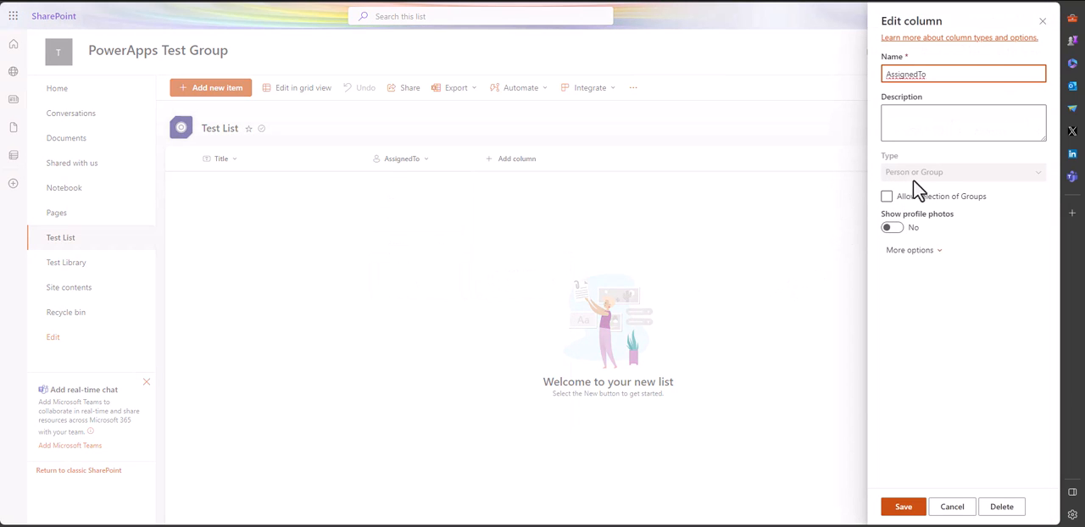
mouse_move(655, 76)
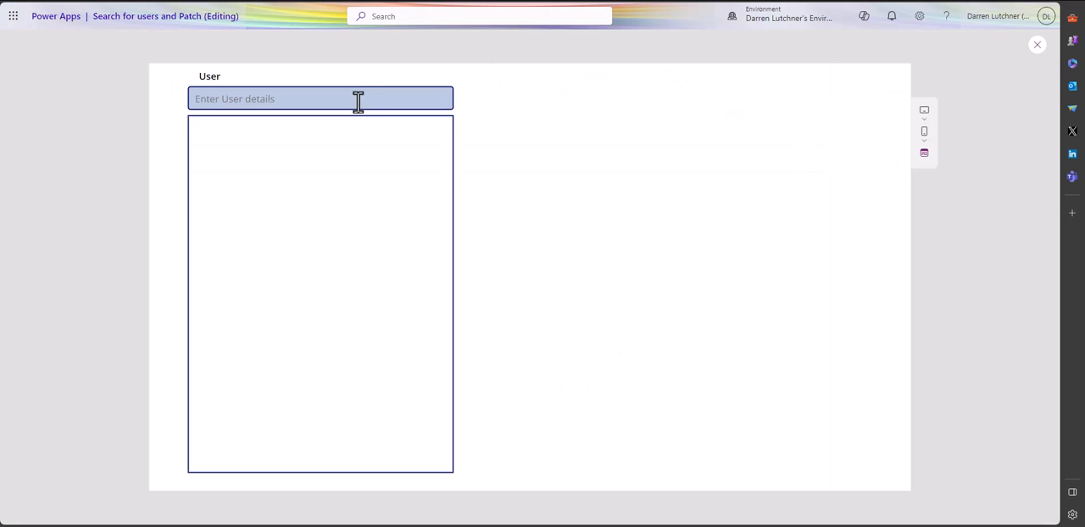
Step: Search users for 'Darre' in the preview and save the first match to SharePoint
left_click(320, 99)
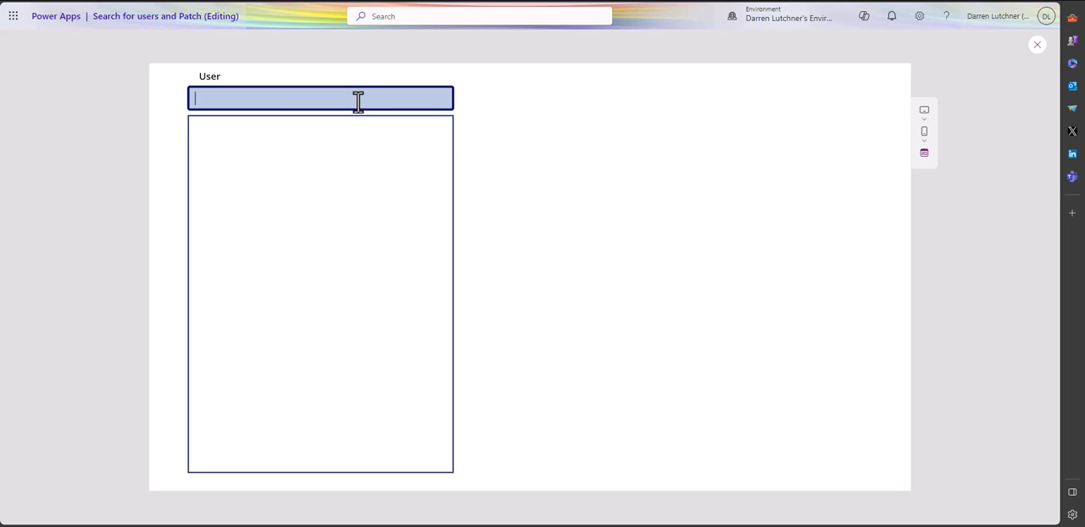
type("H")
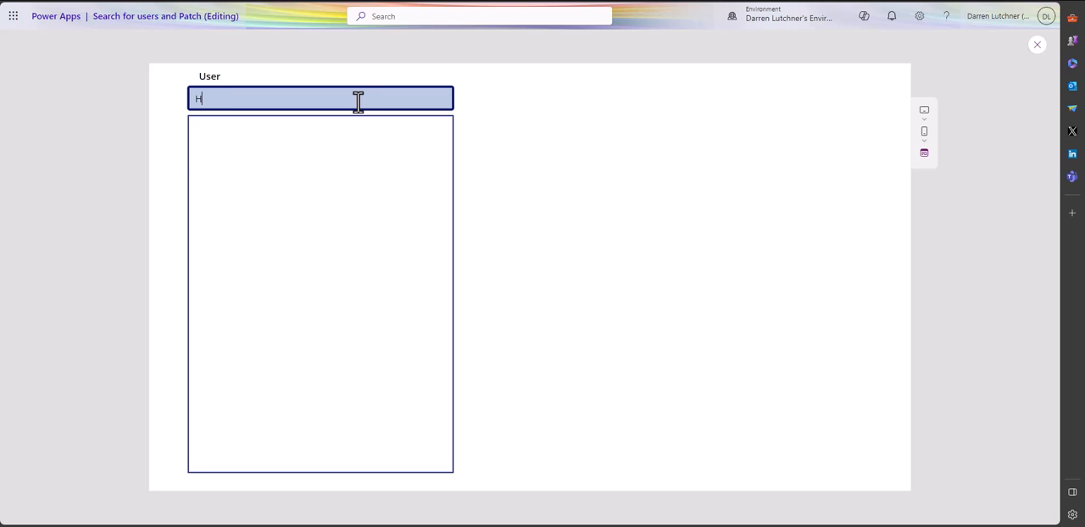
type("un")
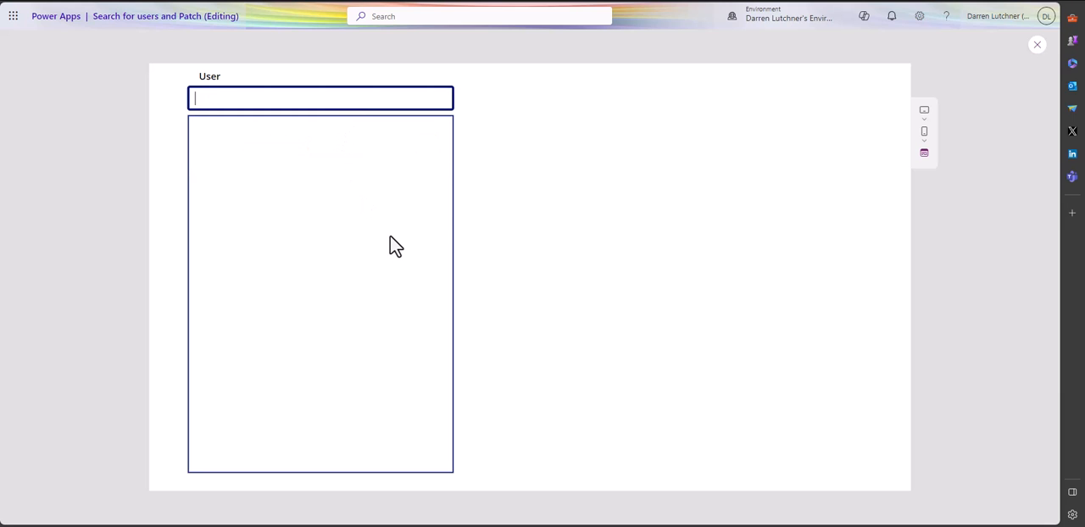
type("Darre")
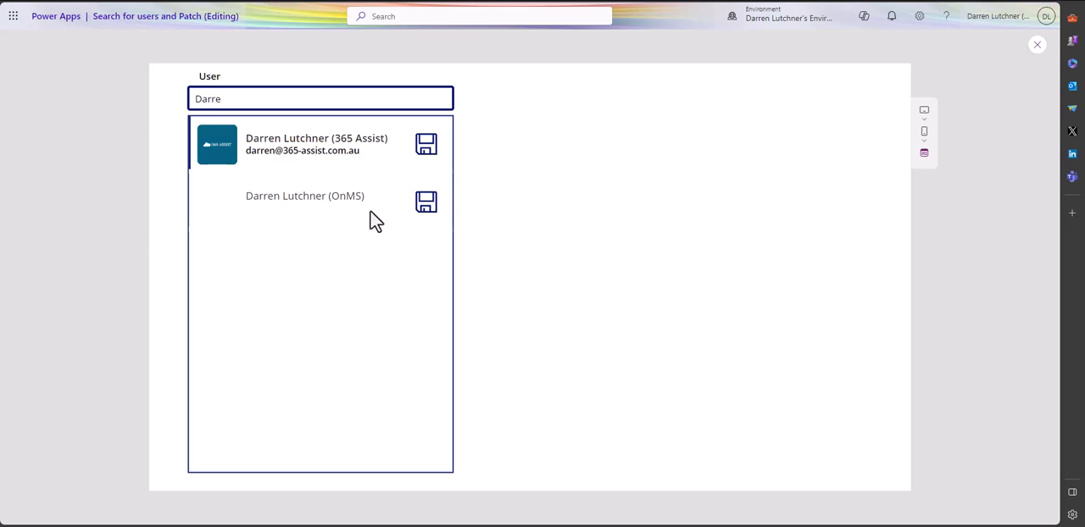
mouse_move(308, 136)
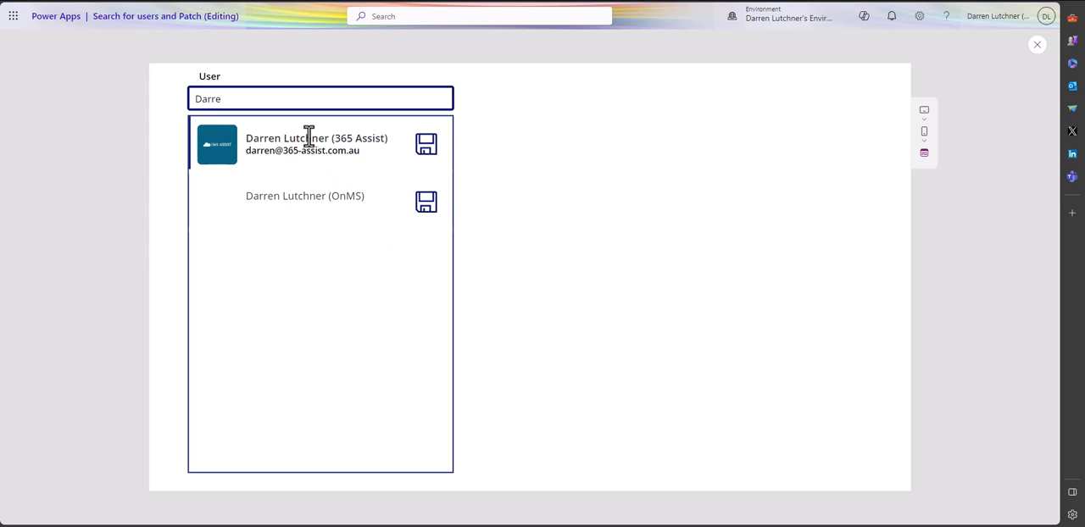
mouse_move(343, 282)
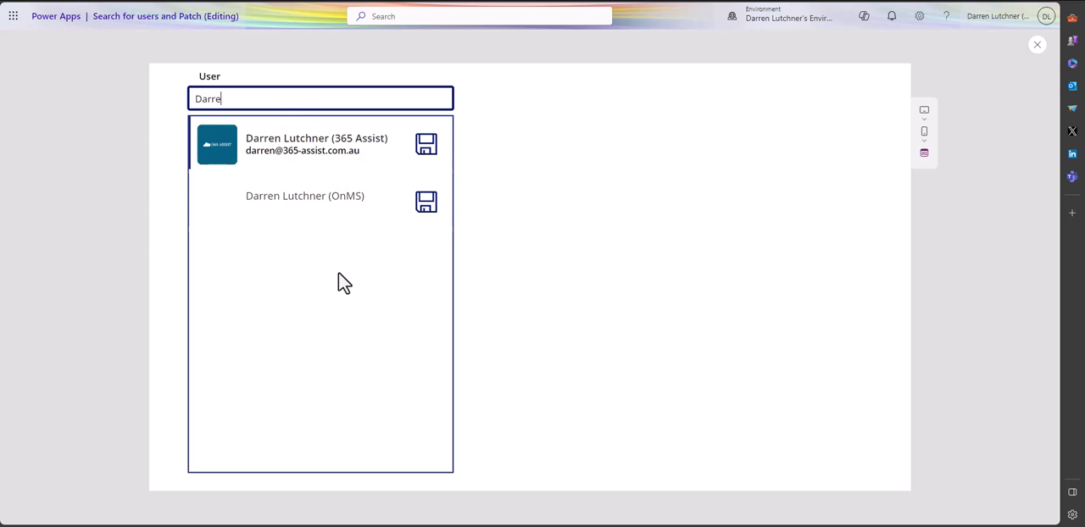
mouse_move(411, 168)
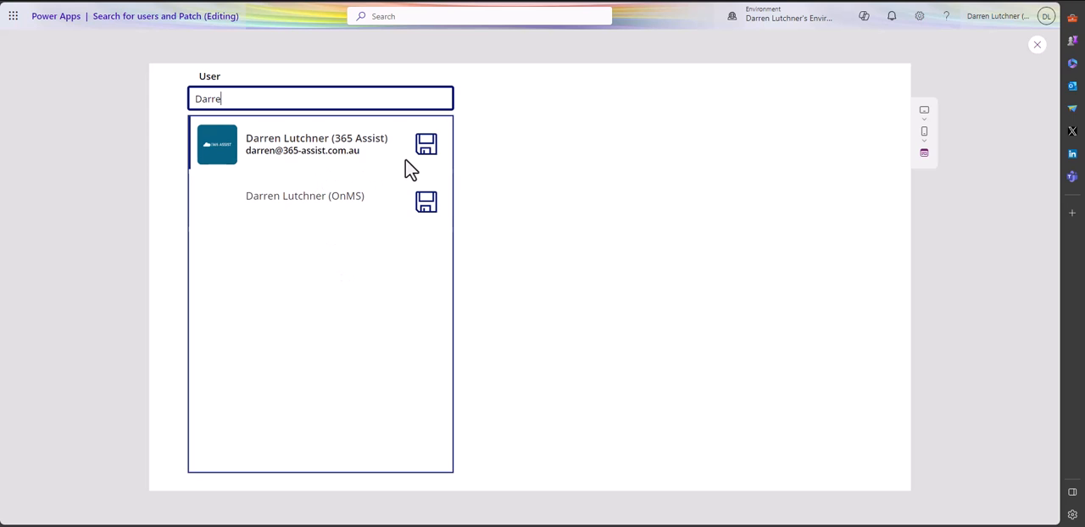
mouse_move(427, 157)
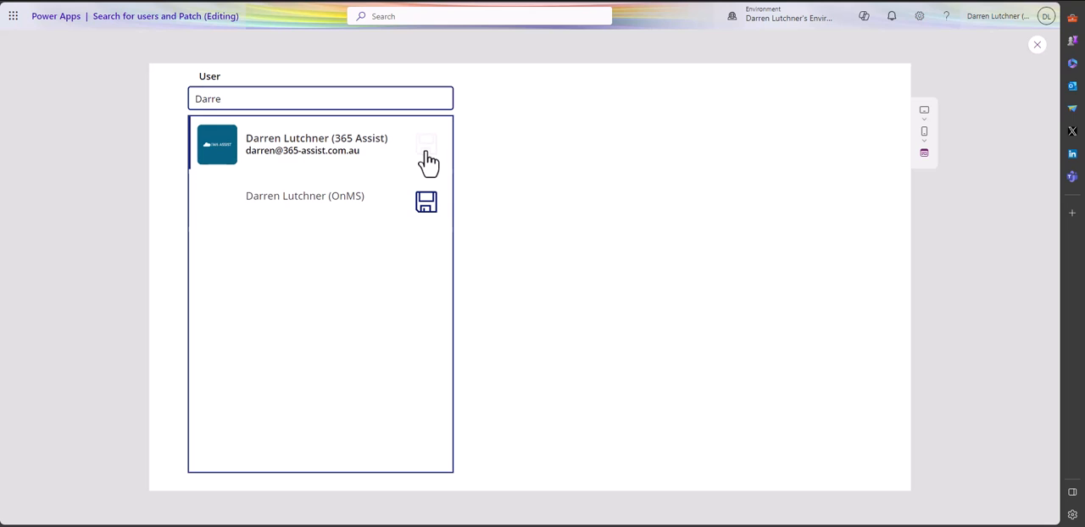
left_click(426, 145)
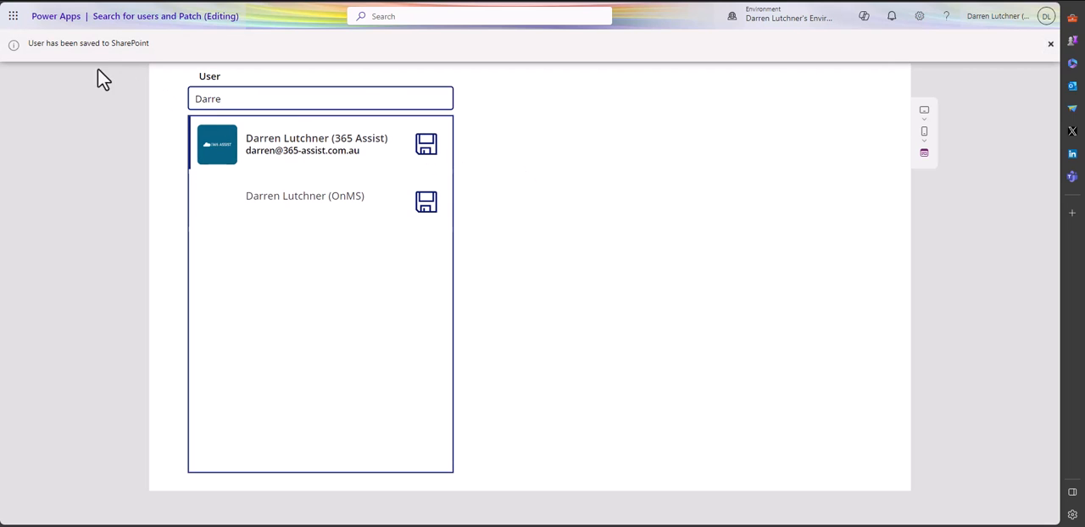
mouse_move(206, 82)
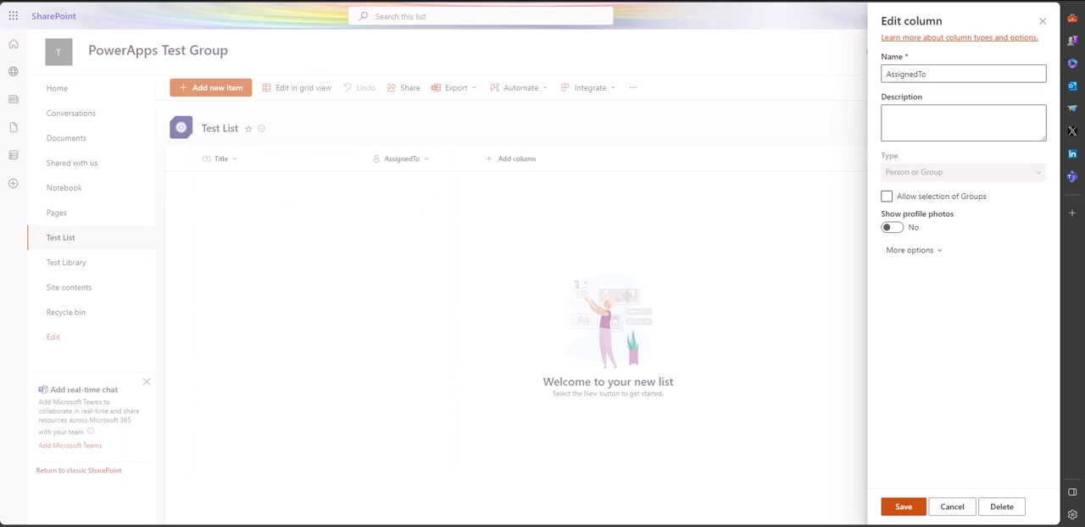
mouse_move(946, 496)
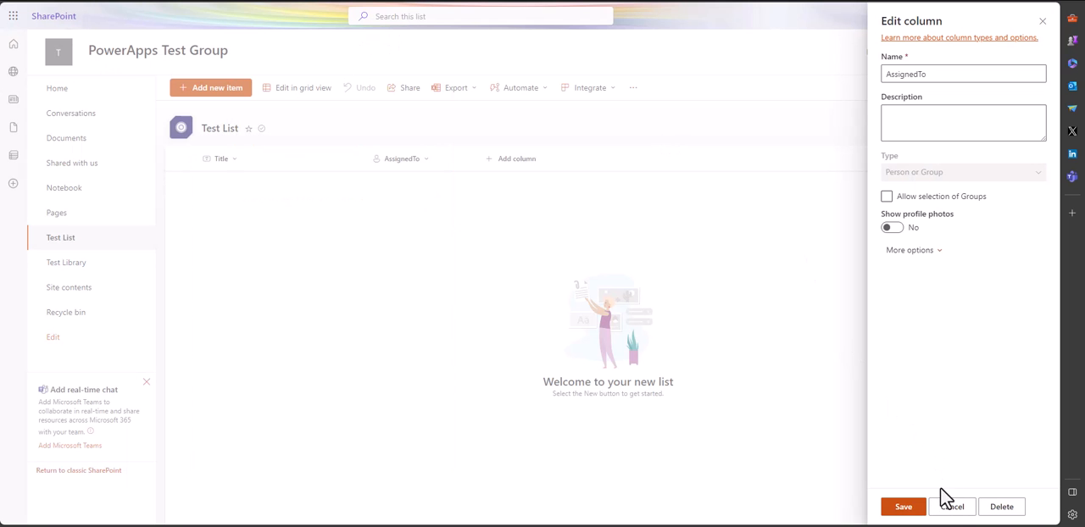
left_click(902, 506)
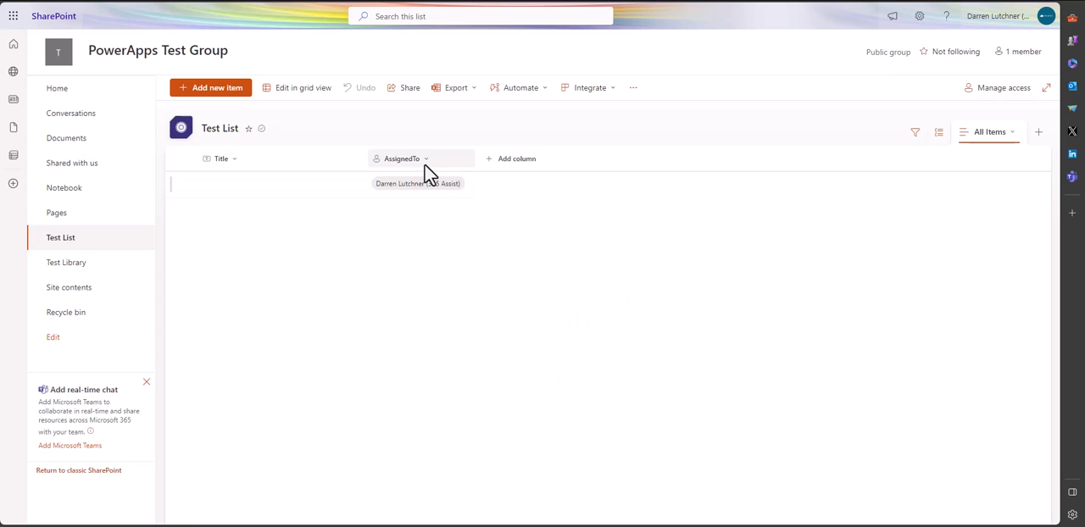
left_click(399, 183)
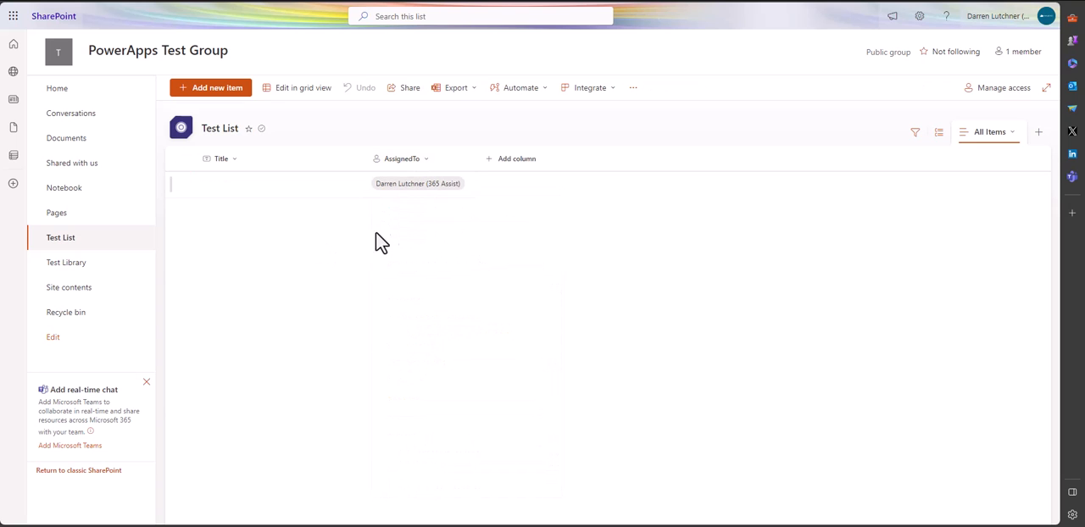
mouse_move(369, 63)
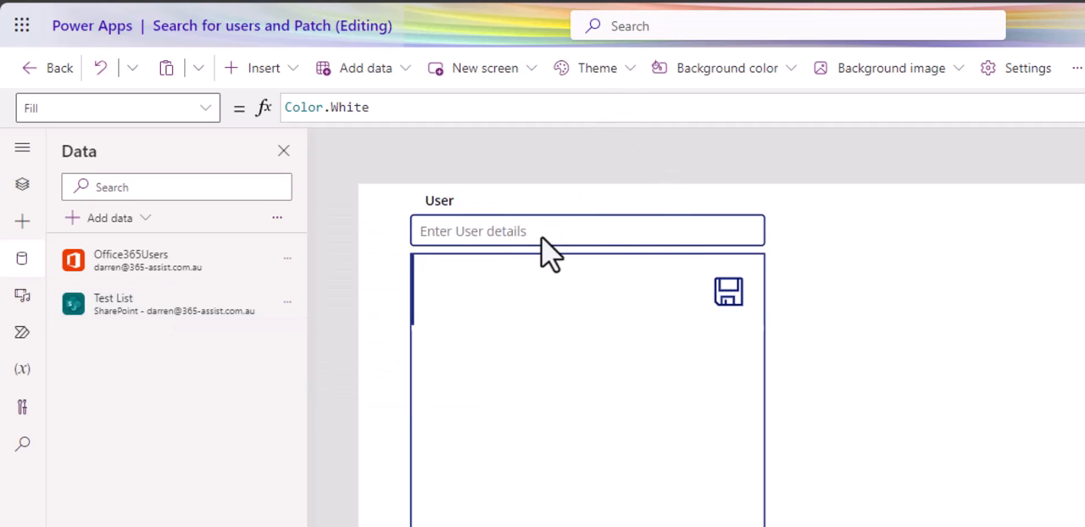
Step: Select the User_TextInput search box on the Screen1 canvas
left_click(587, 230)
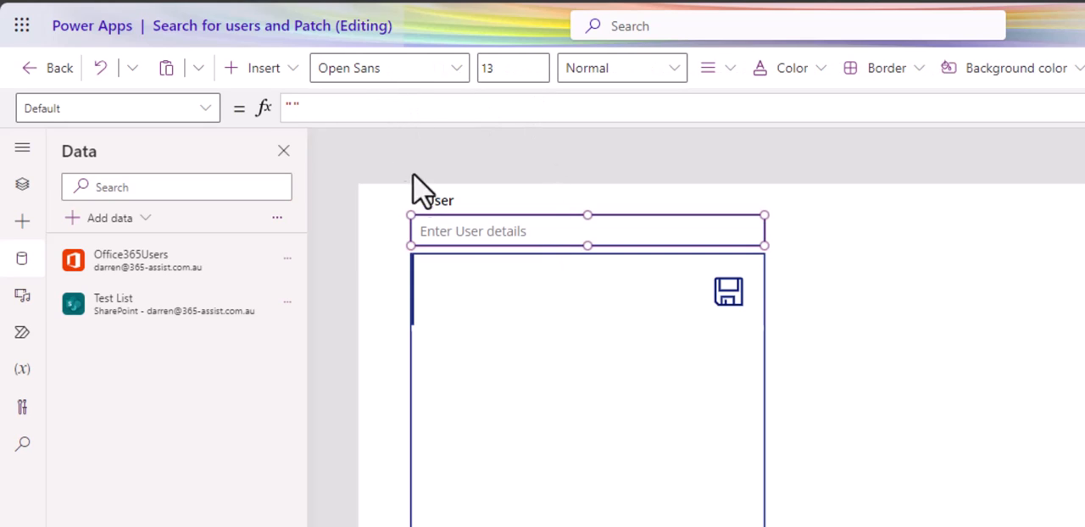
mouse_move(682, 240)
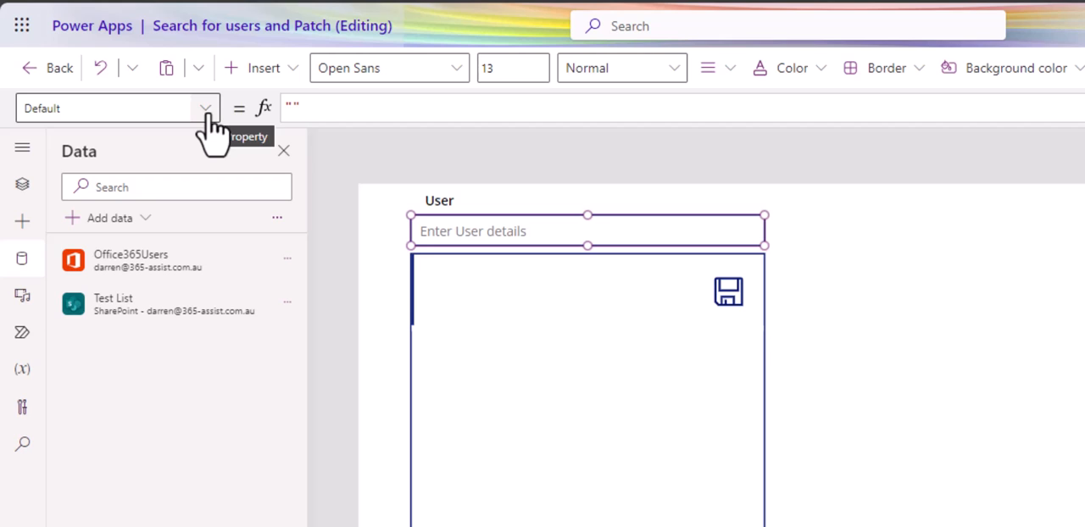
mouse_move(540, 250)
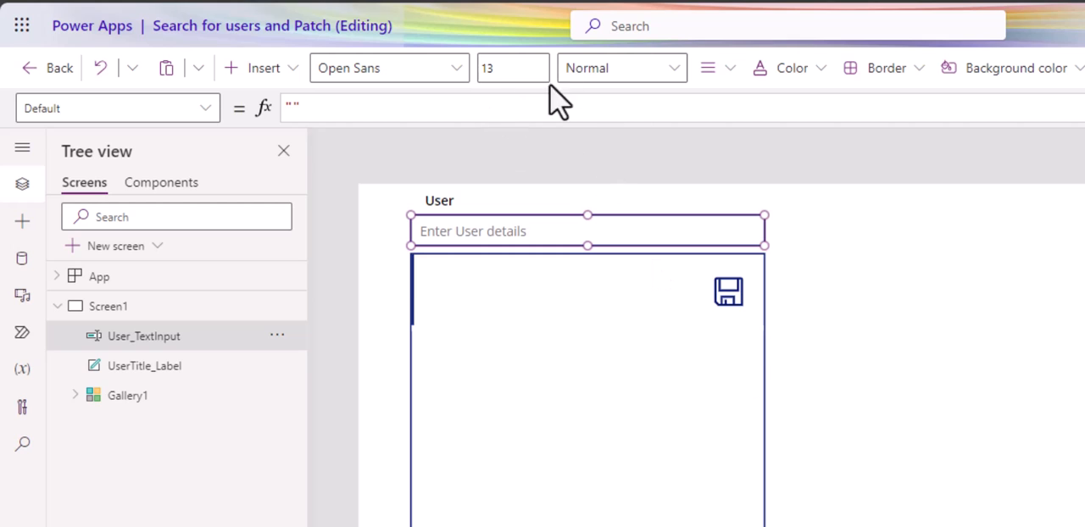
left_click(128, 395)
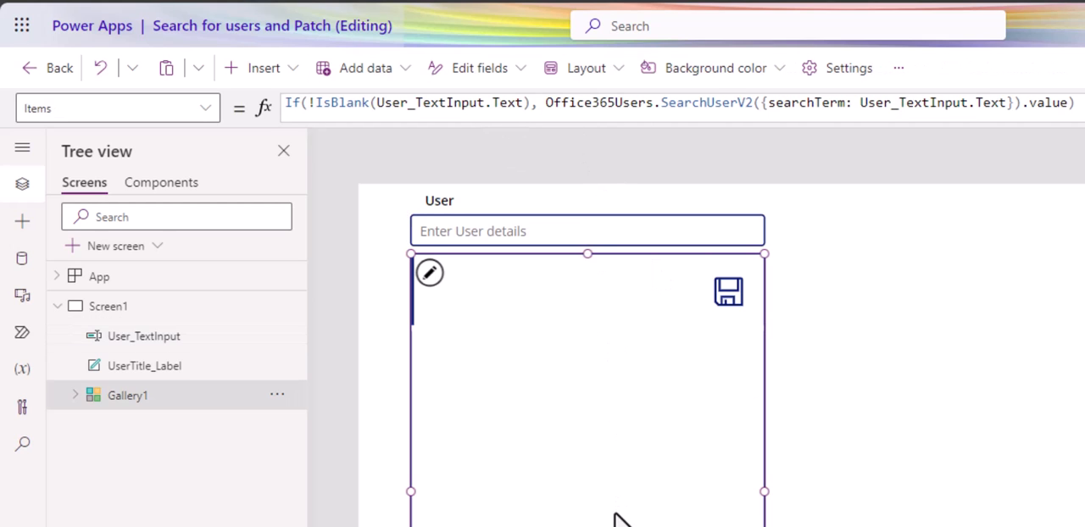
mouse_move(762, 508)
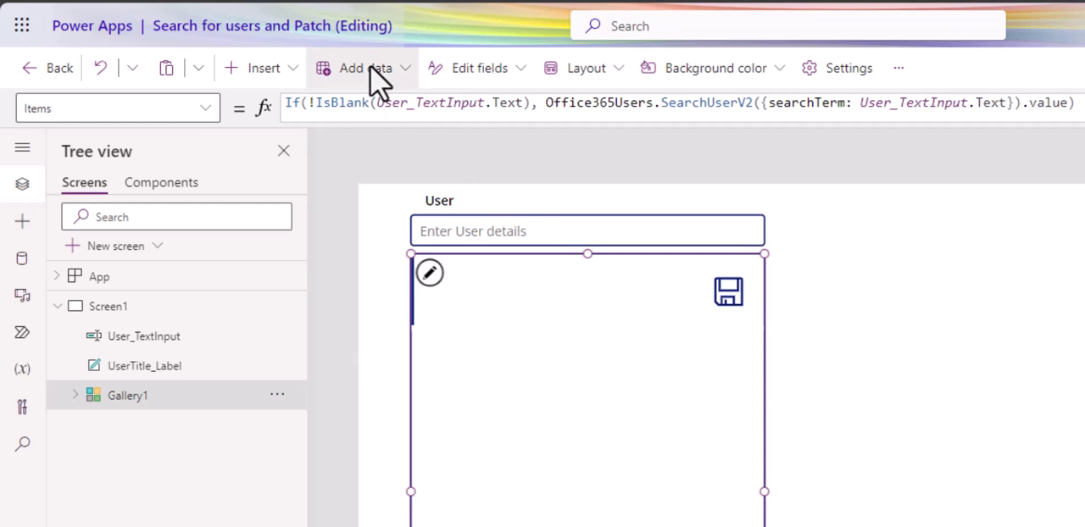
mouse_move(745, 347)
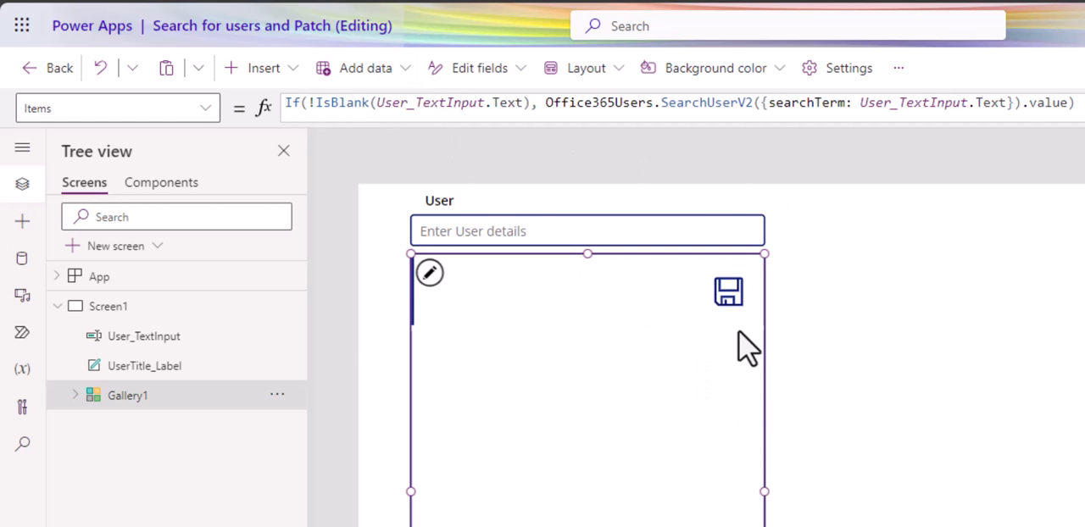
mouse_move(421, 497)
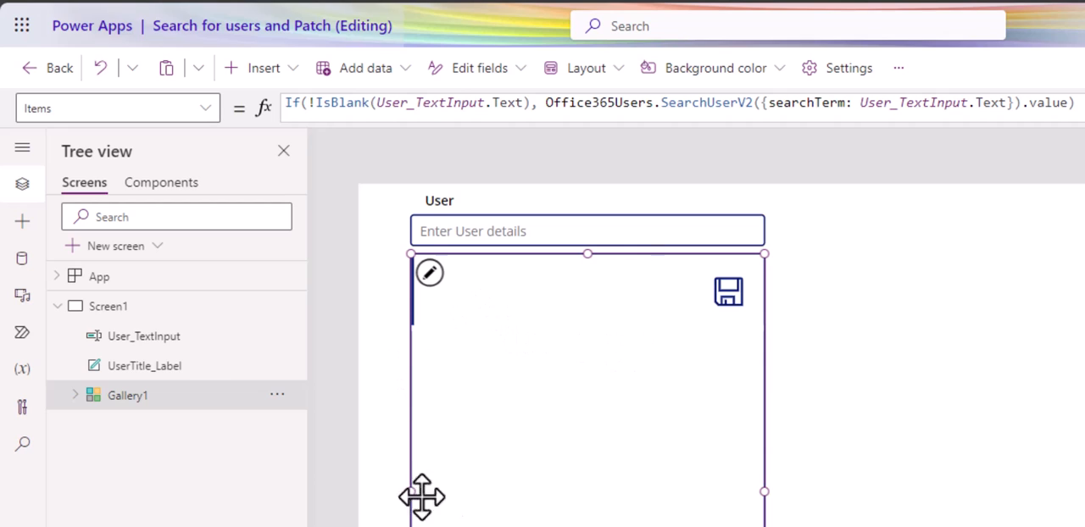
mouse_move(422, 239)
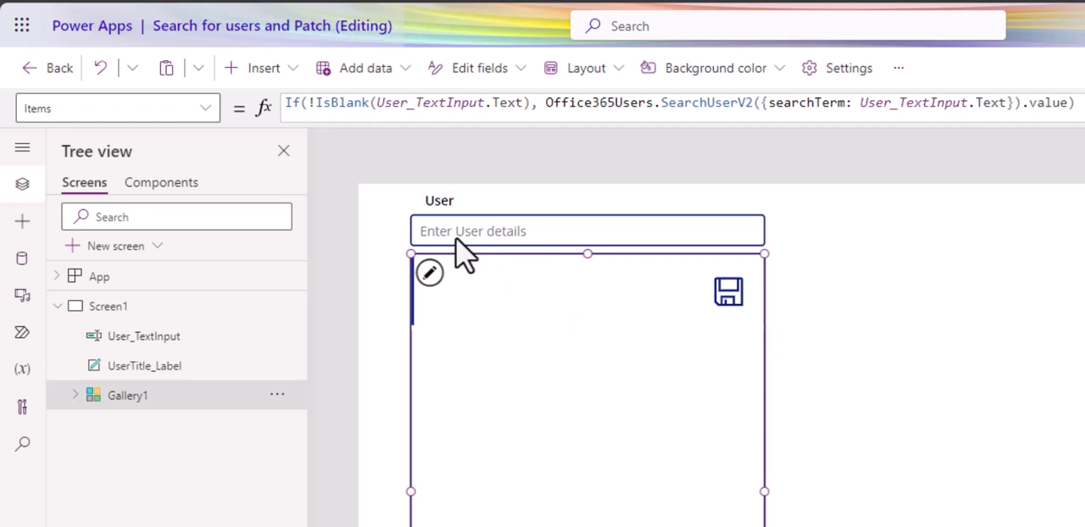
mouse_move(471, 259)
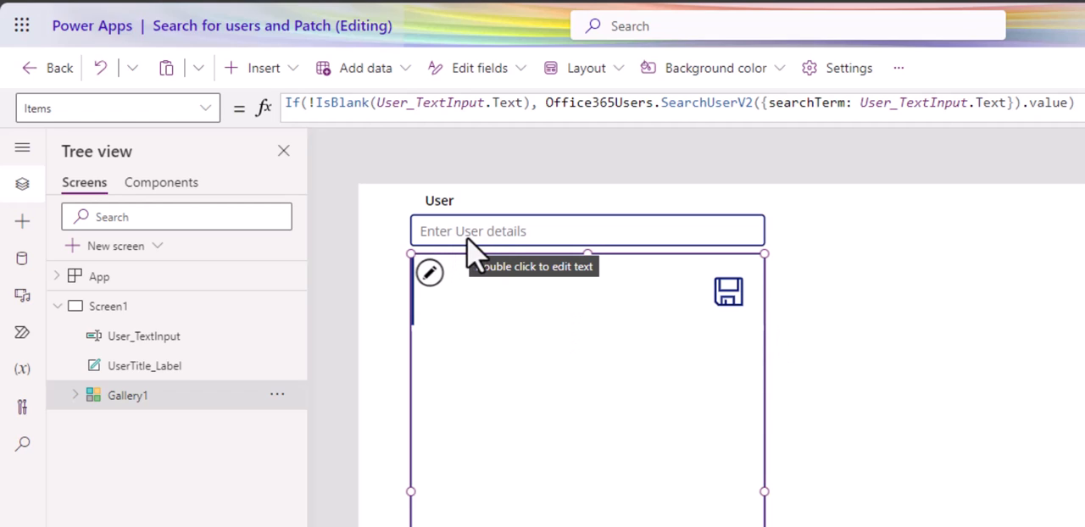
mouse_move(486, 242)
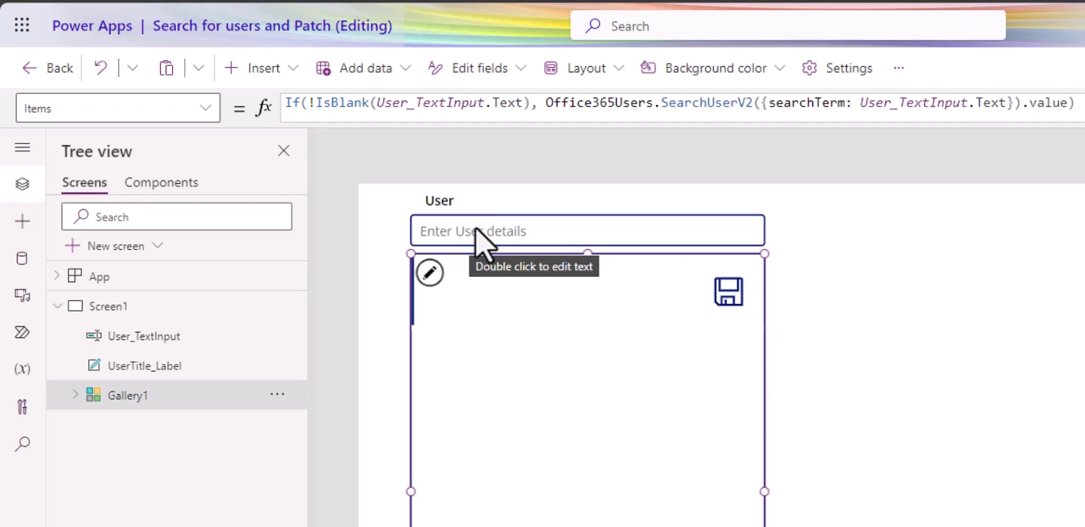
mouse_move(456, 117)
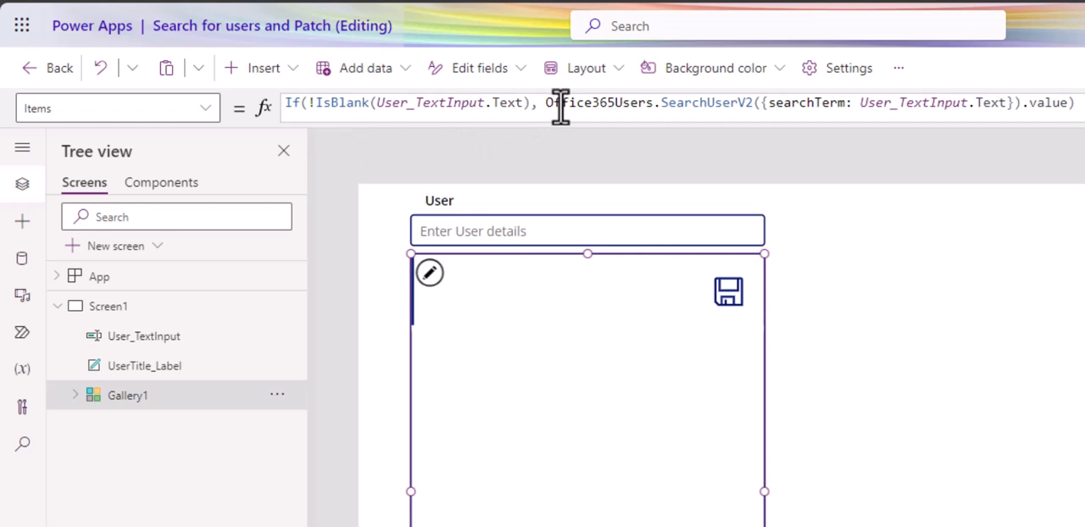
left_click(561, 103)
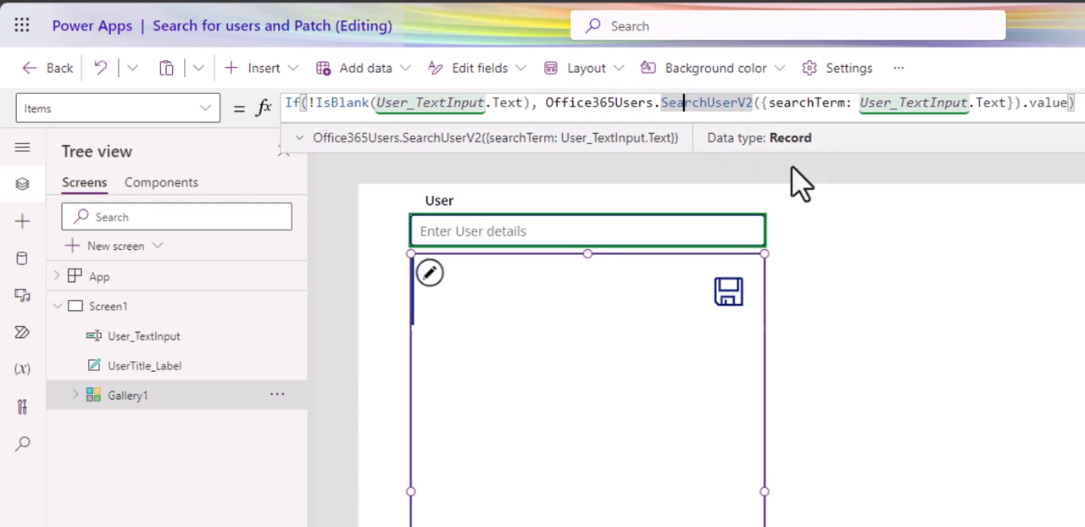
mouse_move(848, 212)
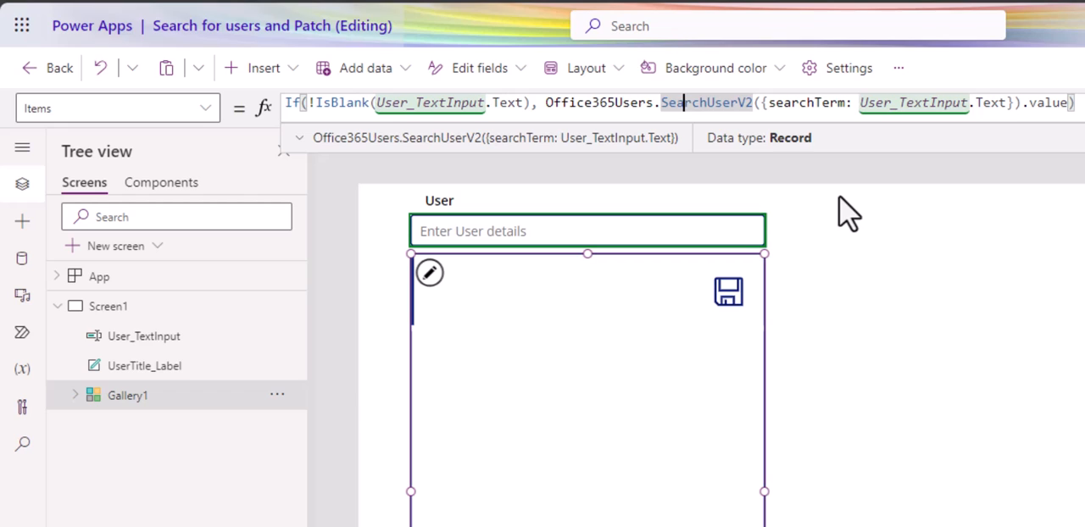
mouse_move(760, 120)
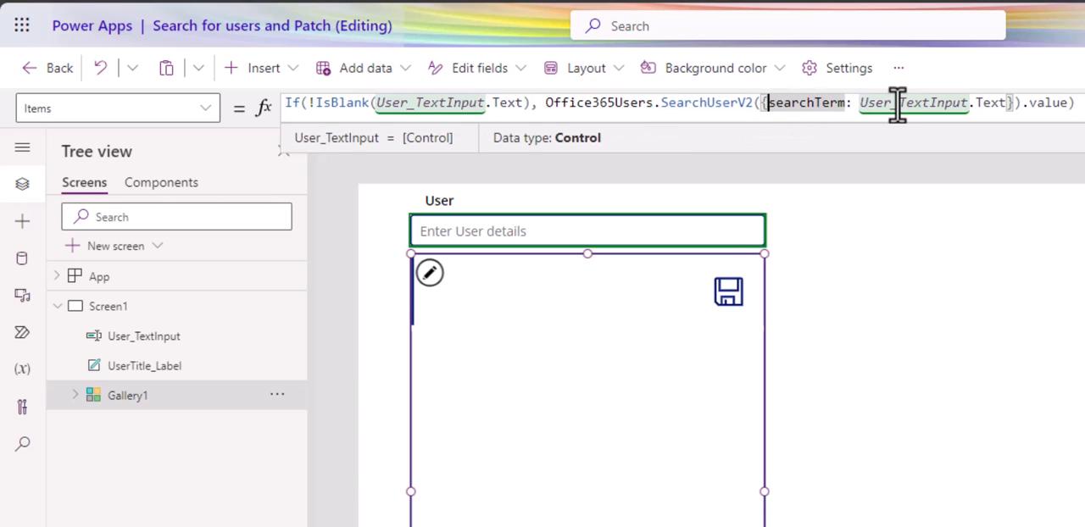
mouse_move(960, 102)
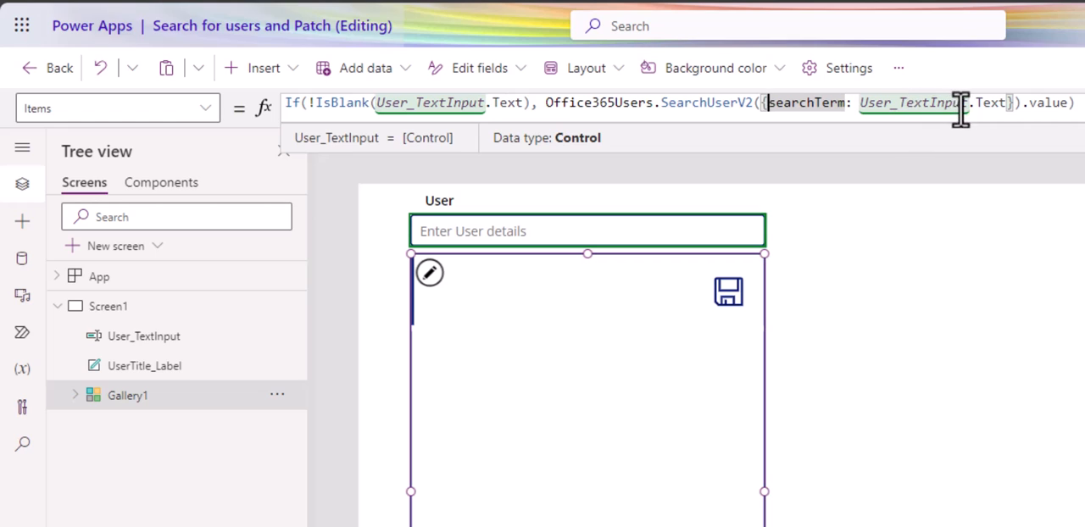
mouse_move(754, 148)
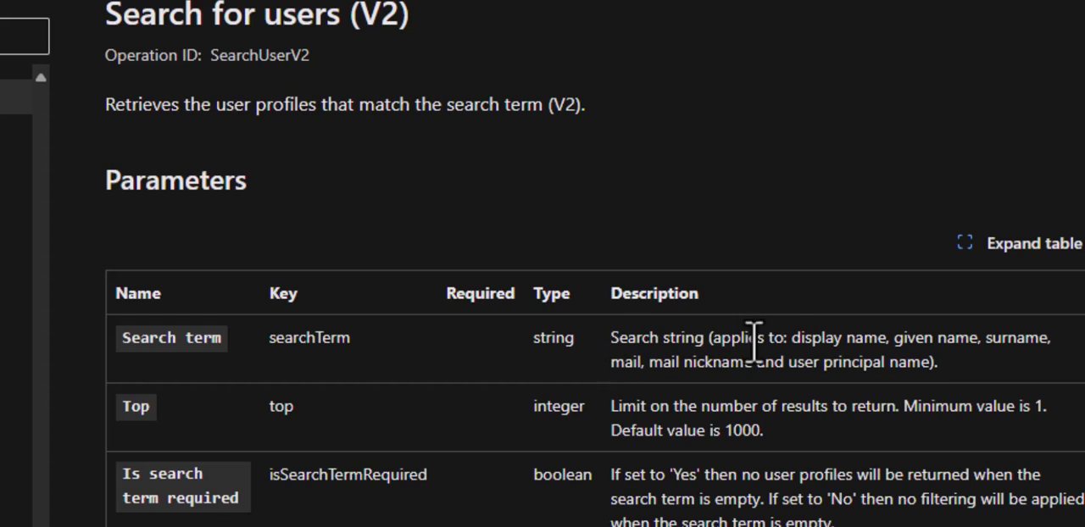
double_click(812, 337)
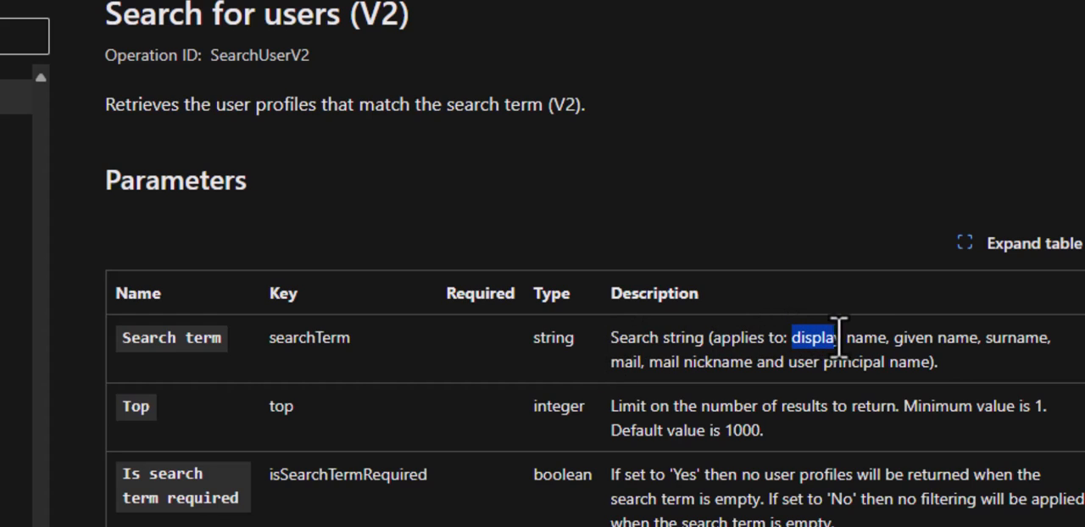
left_click_drag(835, 337, 1022, 338)
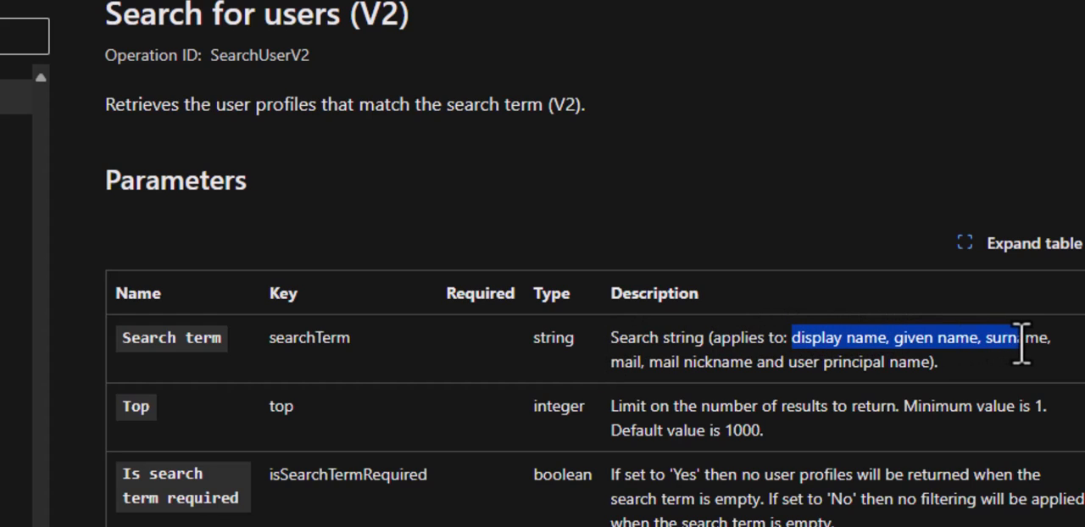
left_click_drag(1021, 338, 860, 361)
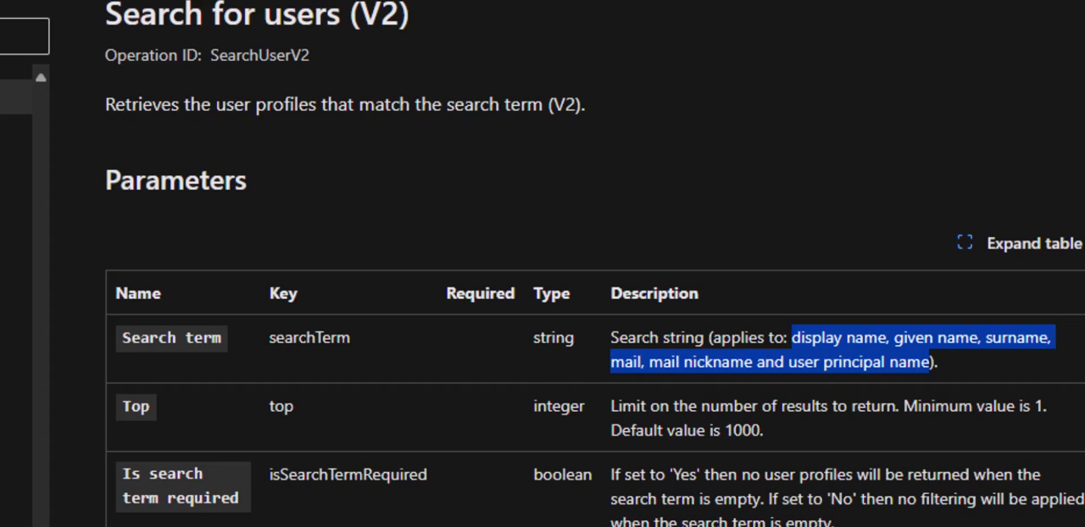
mouse_move(305, 180)
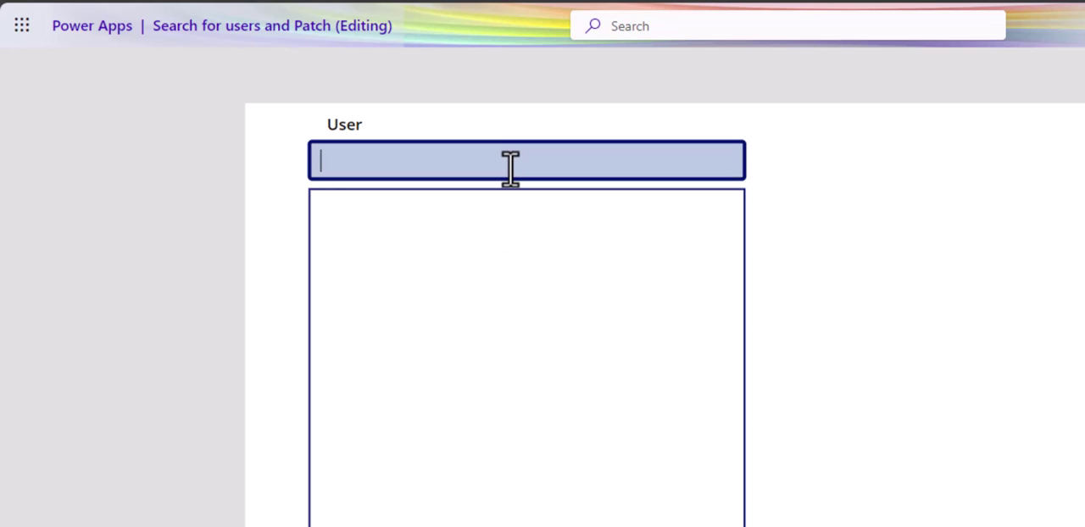
type("dar")
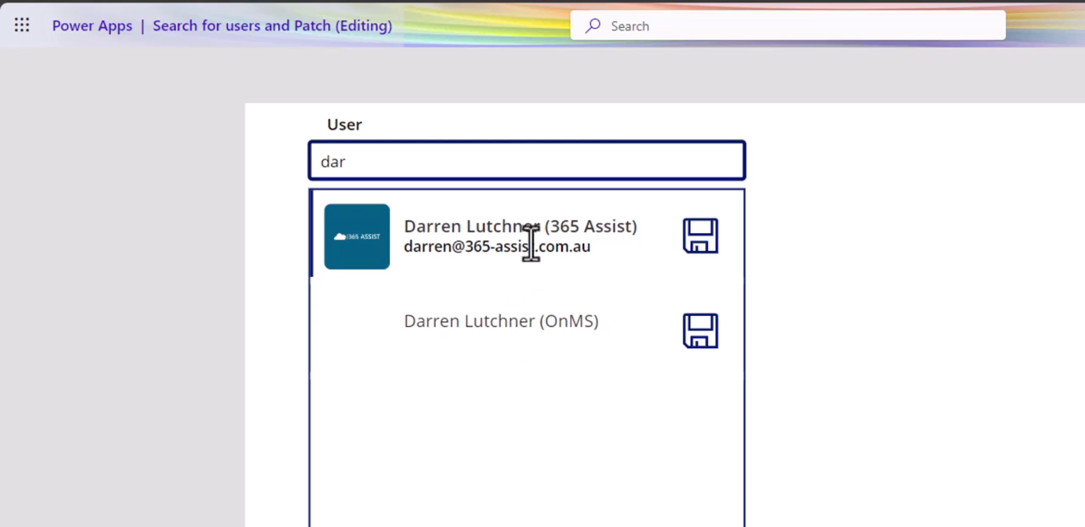
mouse_move(520, 258)
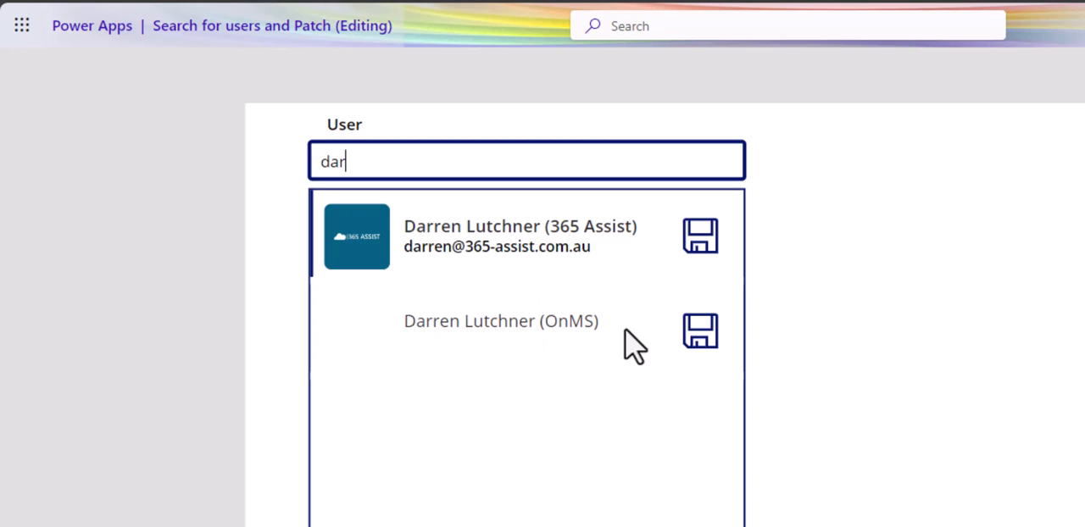
mouse_move(481, 354)
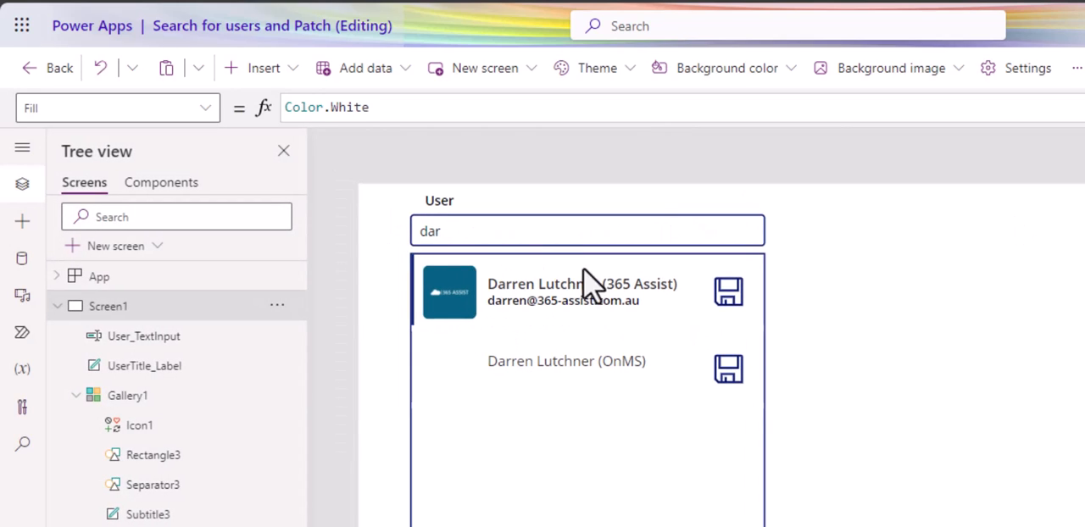
left_click(586, 288)
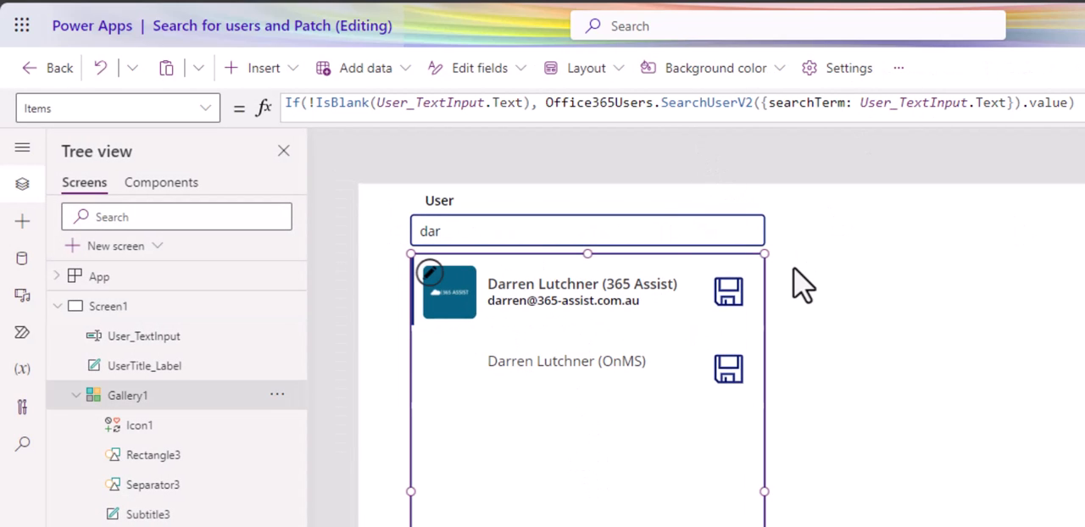
mouse_move(558, 312)
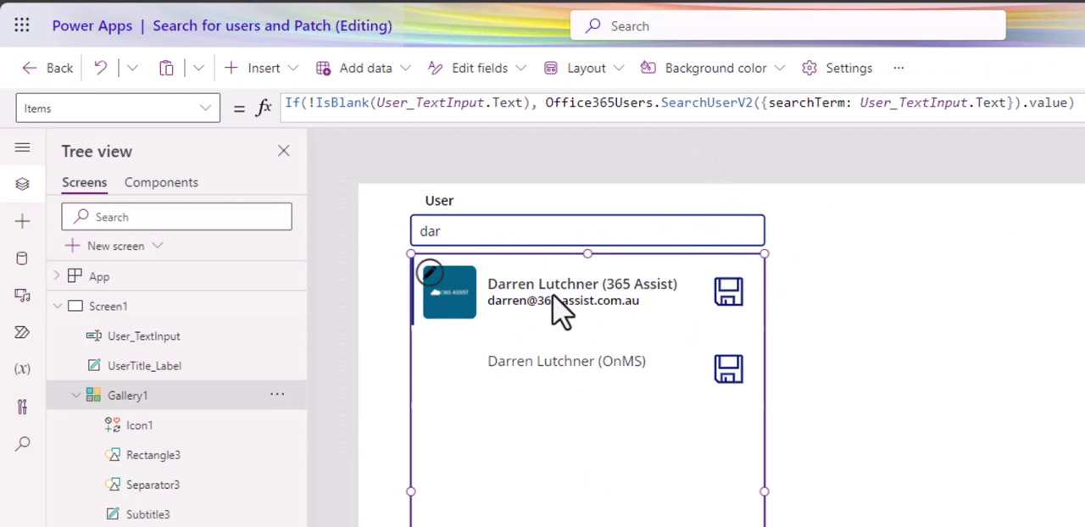
mouse_move(576, 305)
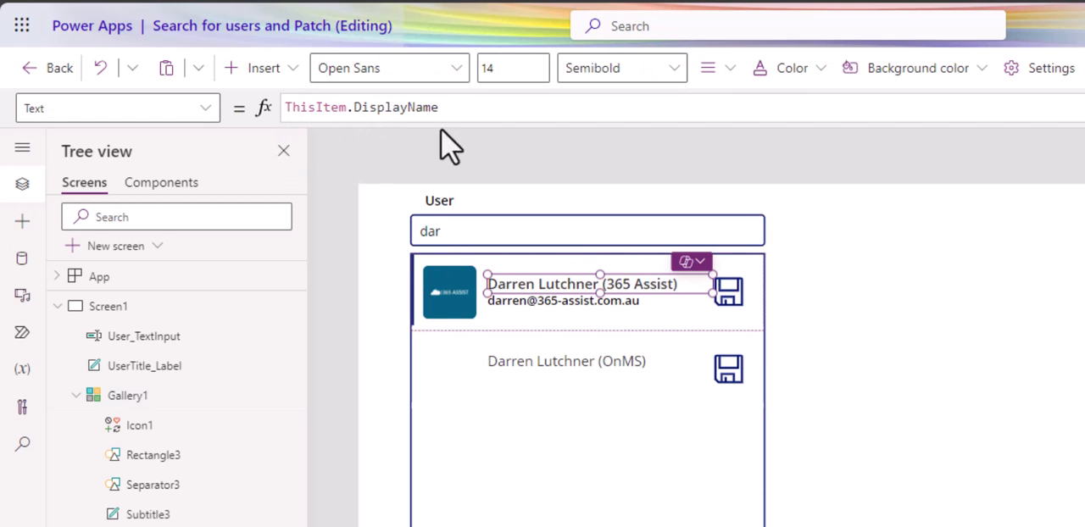
mouse_move(551, 330)
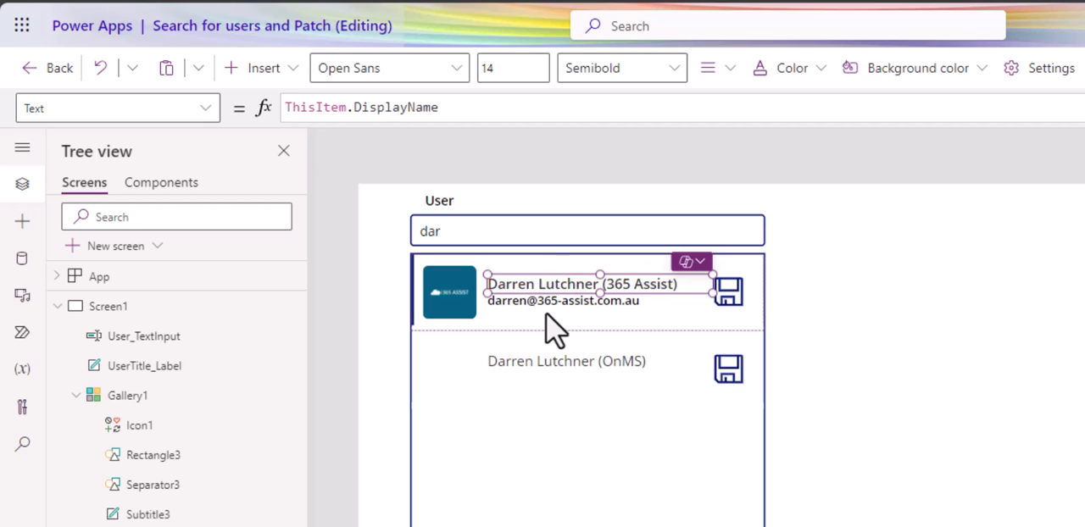
left_click(561, 300)
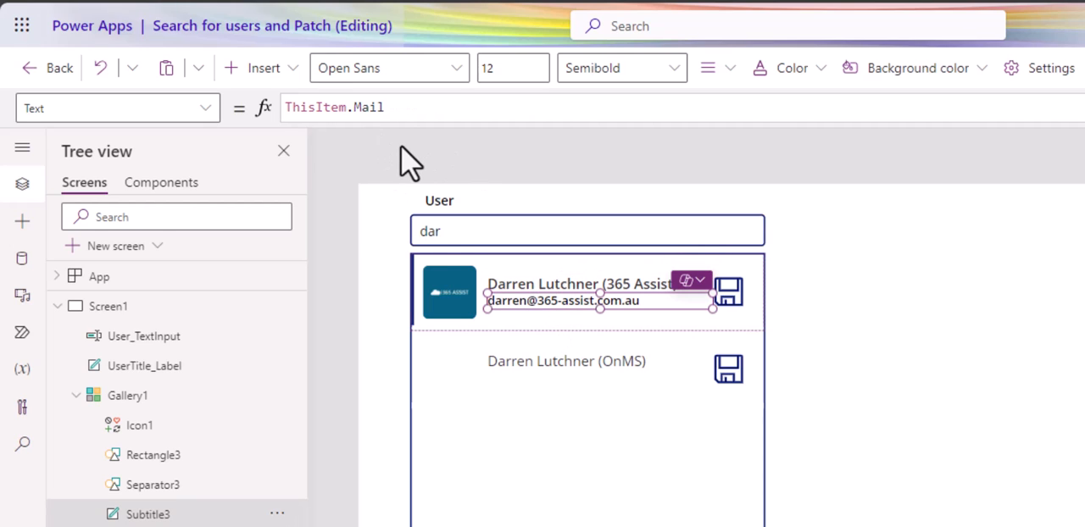
mouse_move(457, 322)
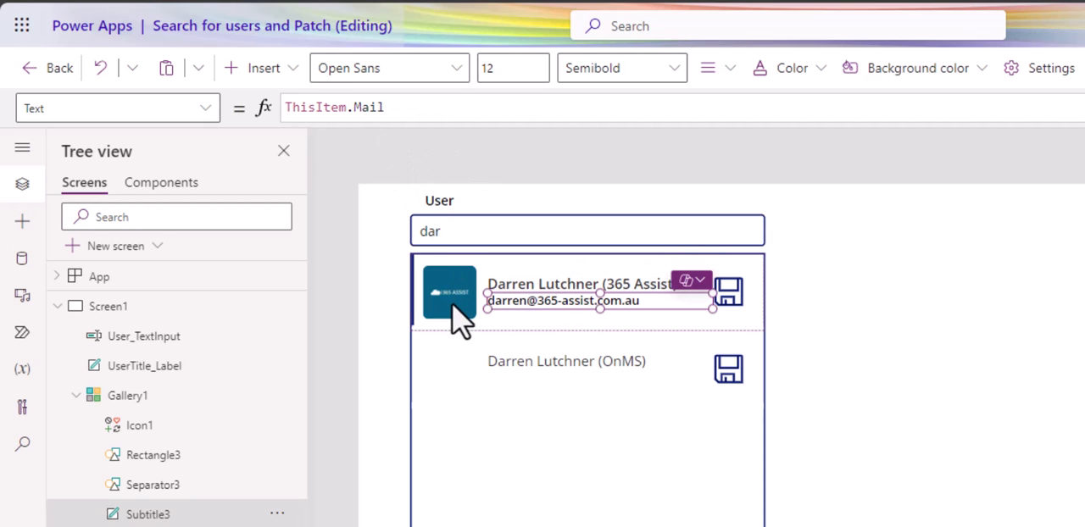
left_click(449, 291)
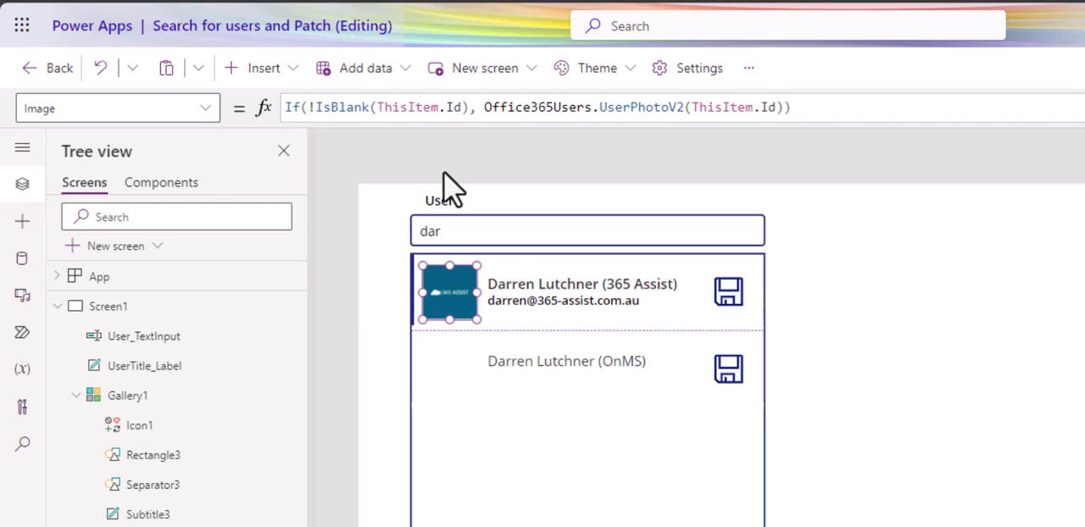
mouse_move(541, 148)
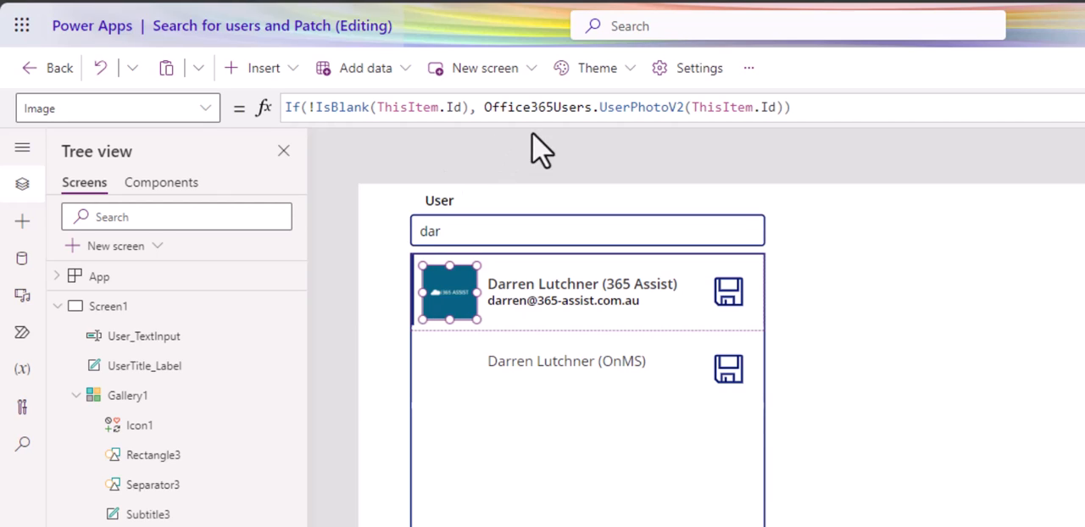
mouse_move(634, 153)
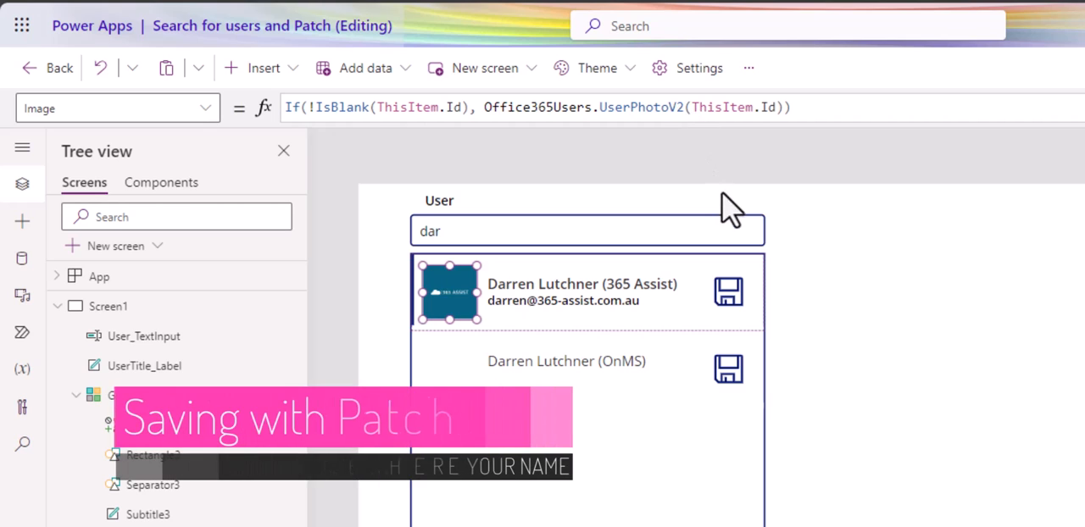
Step: Select the gallery's save icon to show its OnSelect Patch formula
left_click(727, 290)
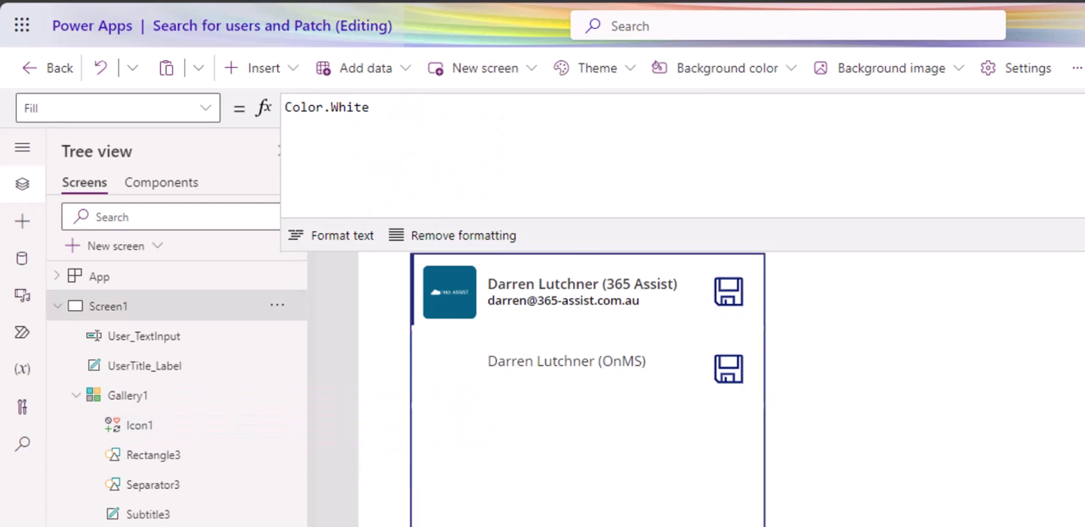
left_click(727, 291)
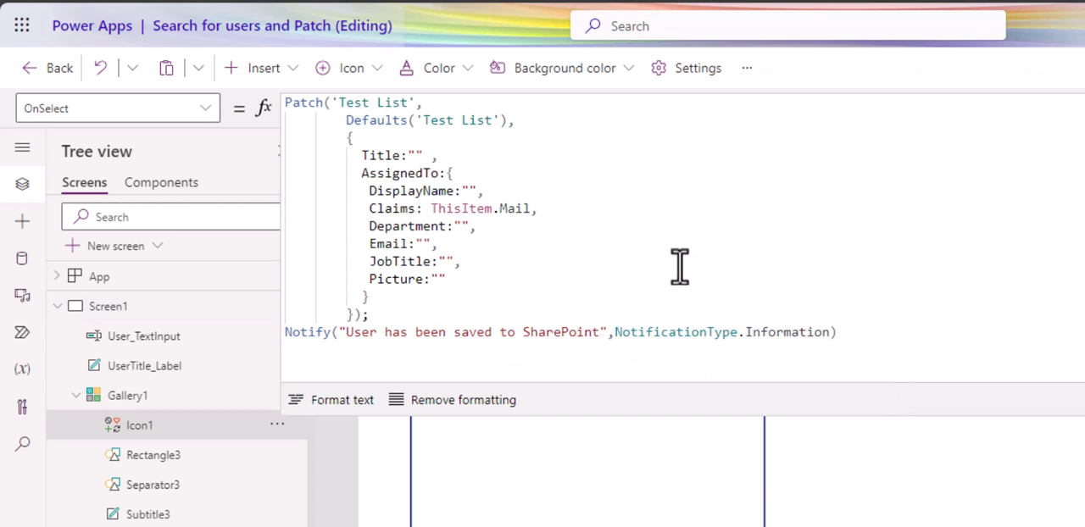
mouse_move(637, 135)
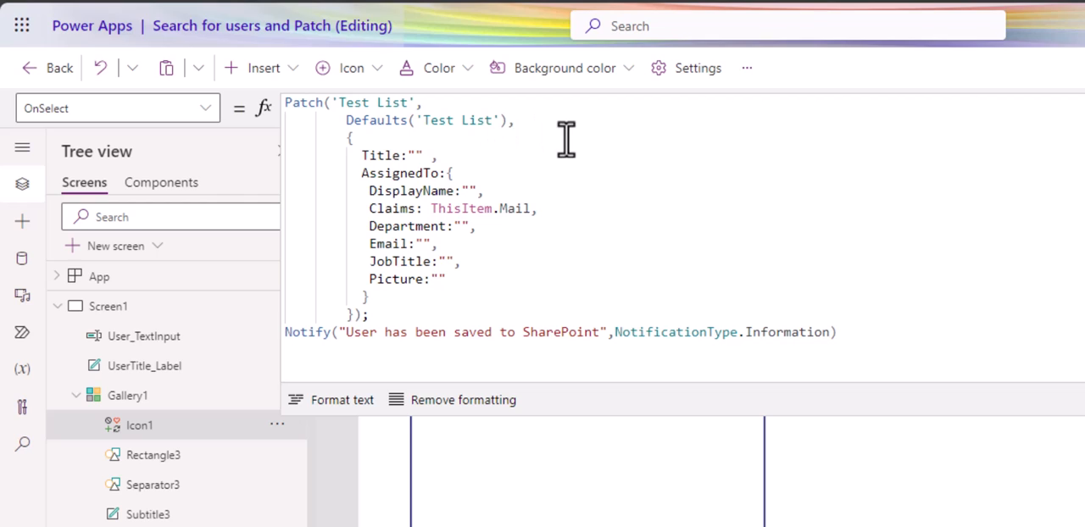
mouse_move(551, 143)
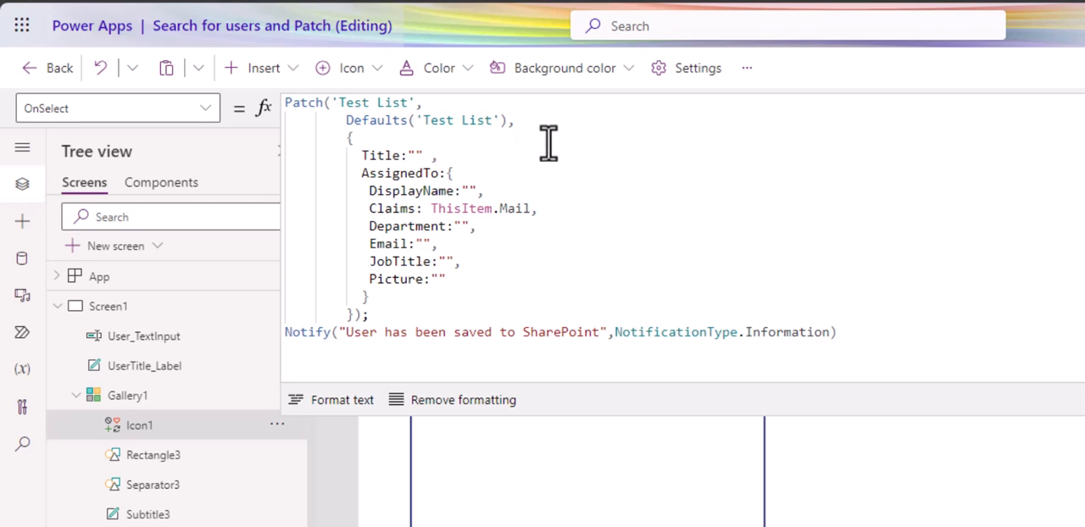
mouse_move(540, 144)
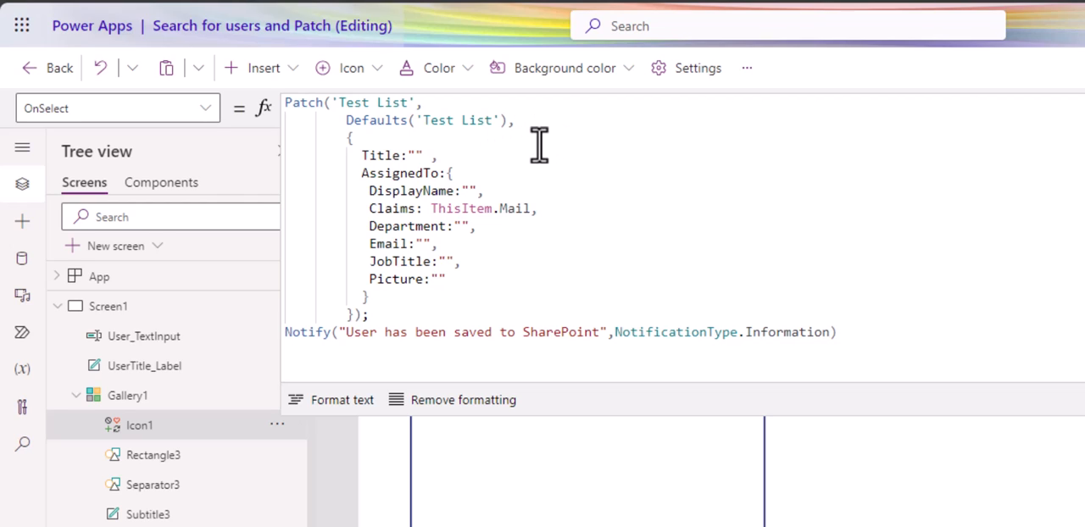
mouse_move(507, 178)
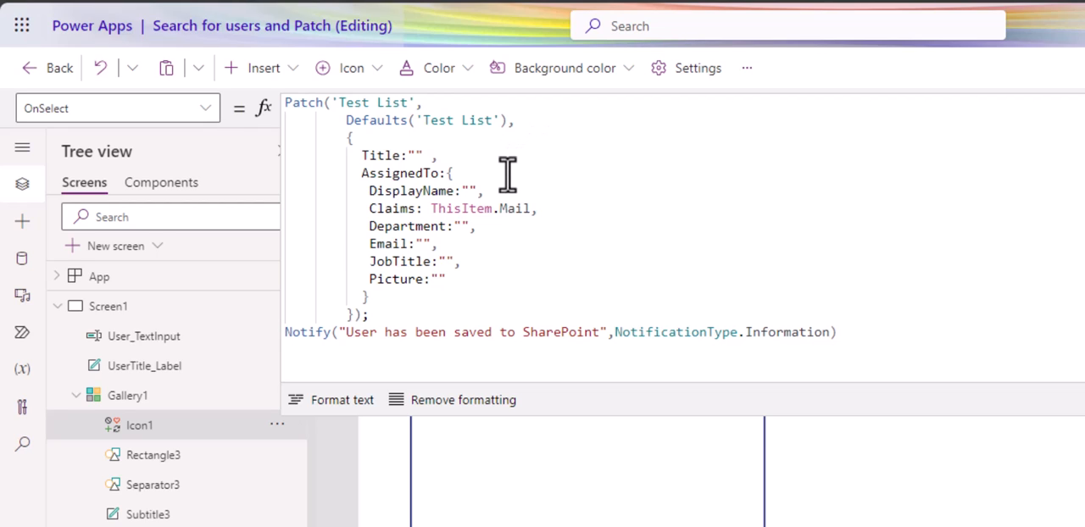
mouse_move(429, 171)
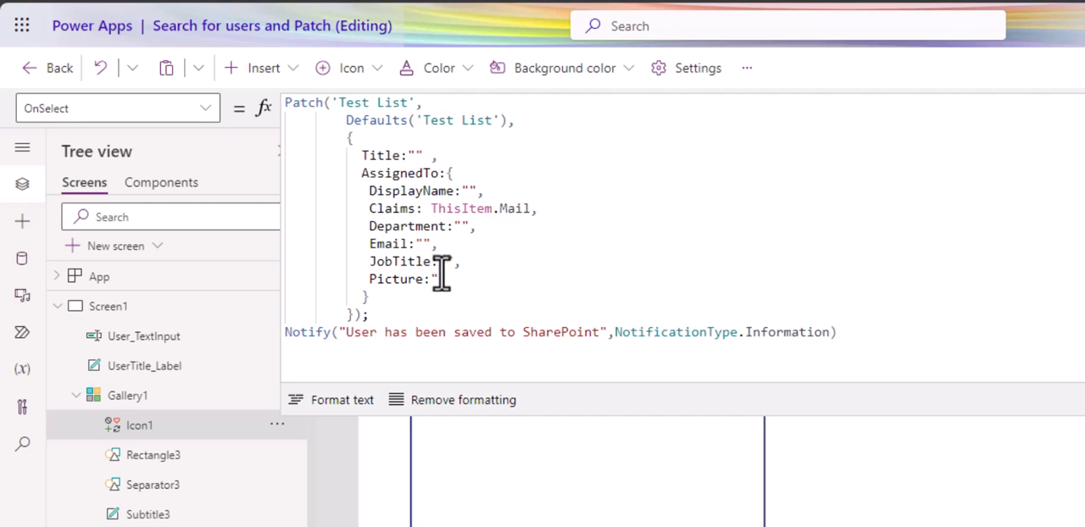
mouse_move(584, 257)
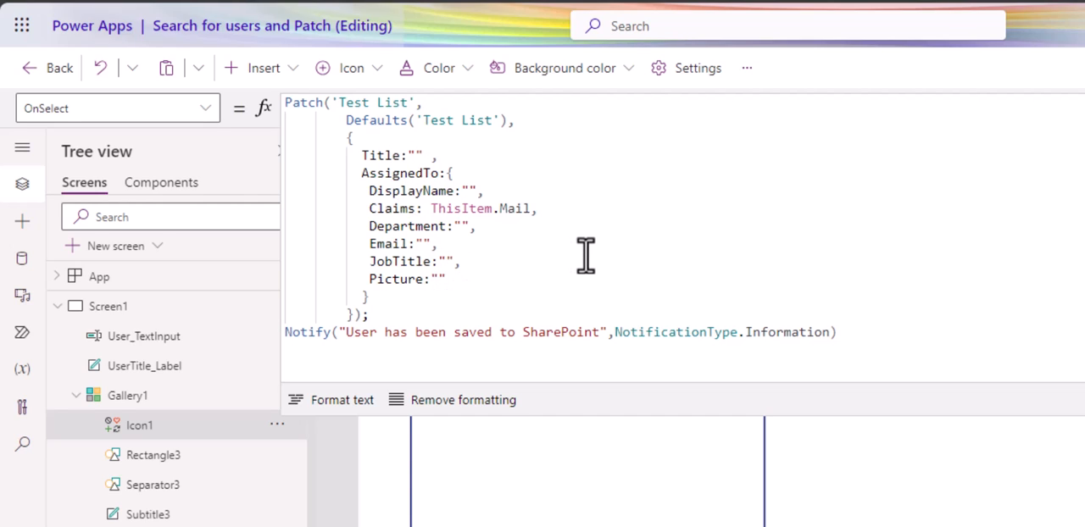
mouse_move(406, 161)
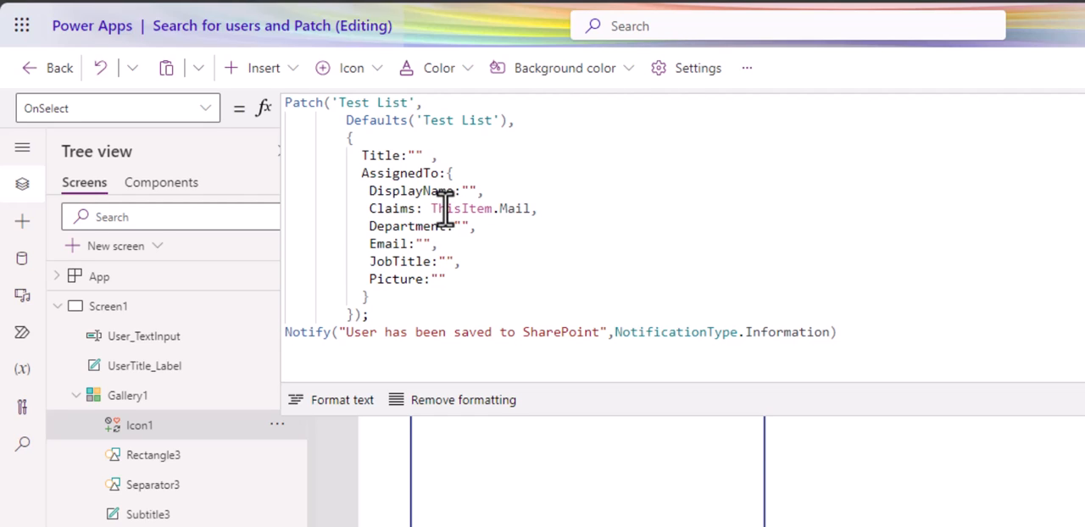
mouse_move(504, 209)
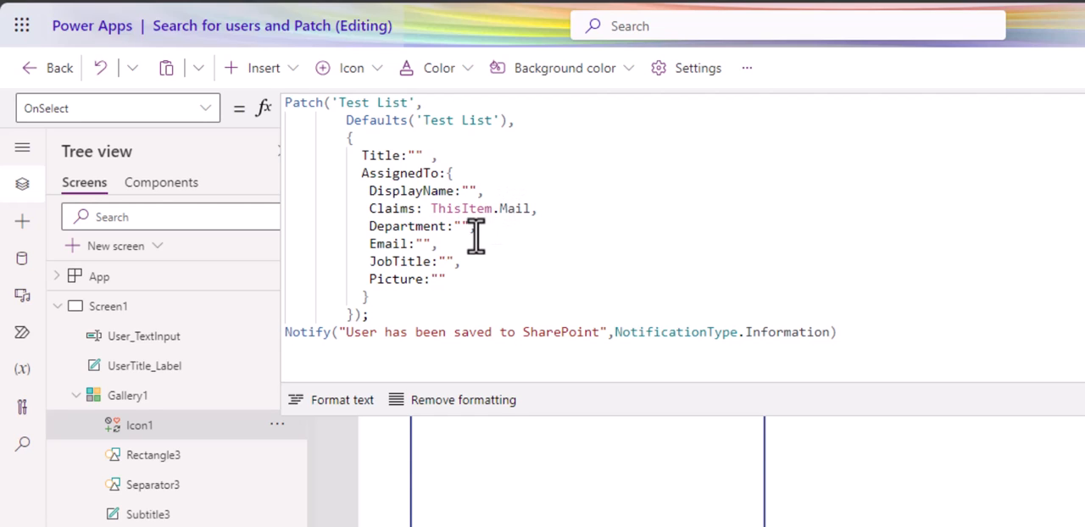
mouse_move(422, 209)
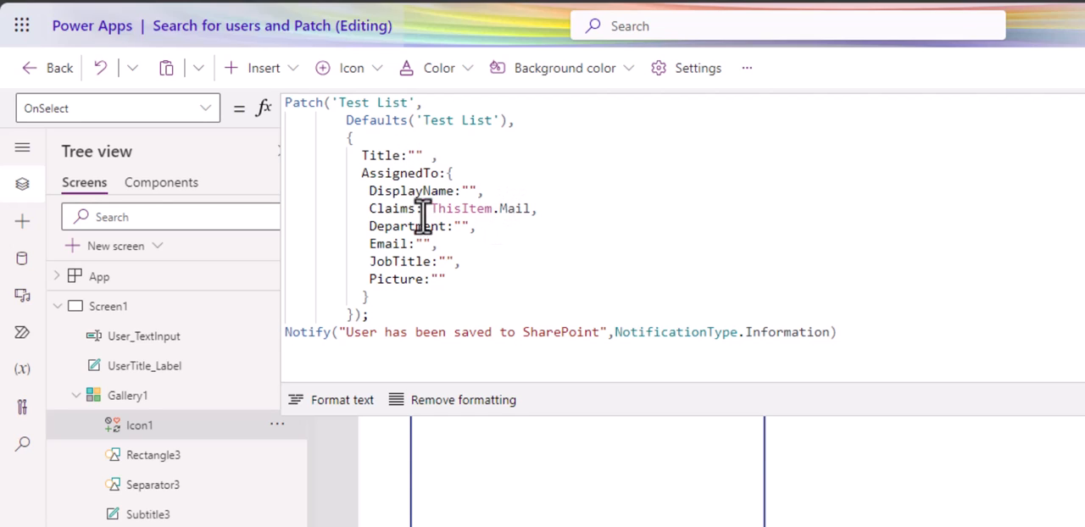
mouse_move(322, 288)
type("//           ")
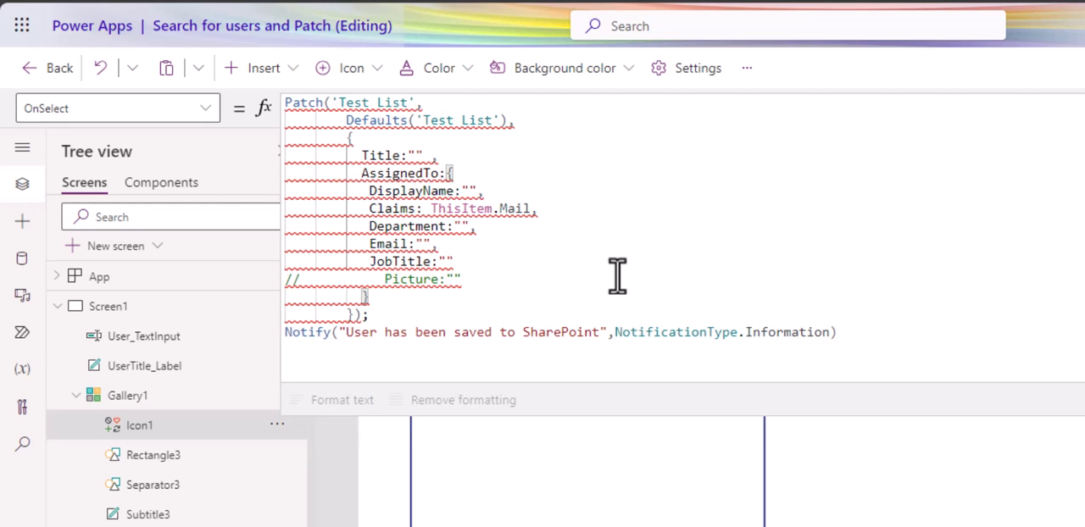
mouse_move(508, 275)
type(",")
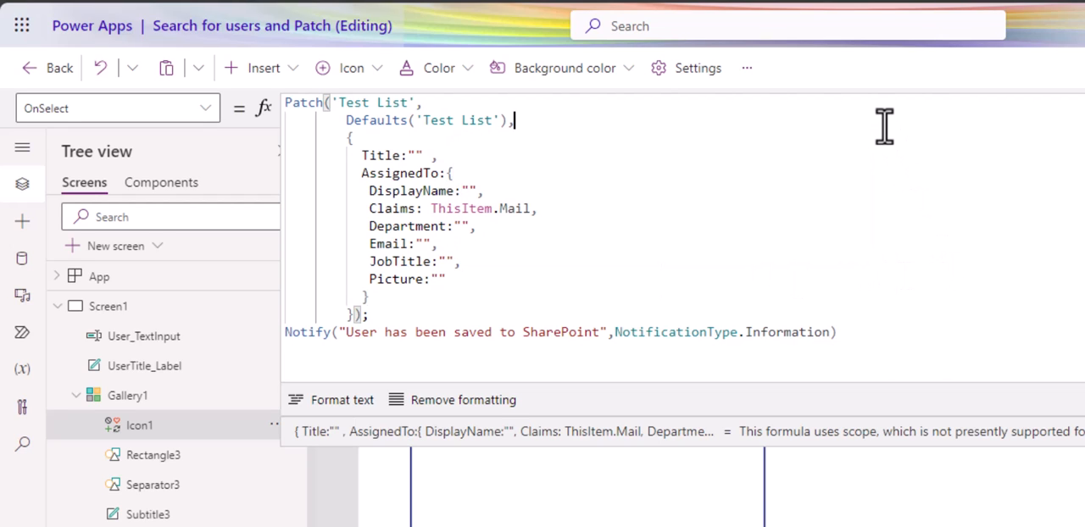
mouse_move(450, 262)
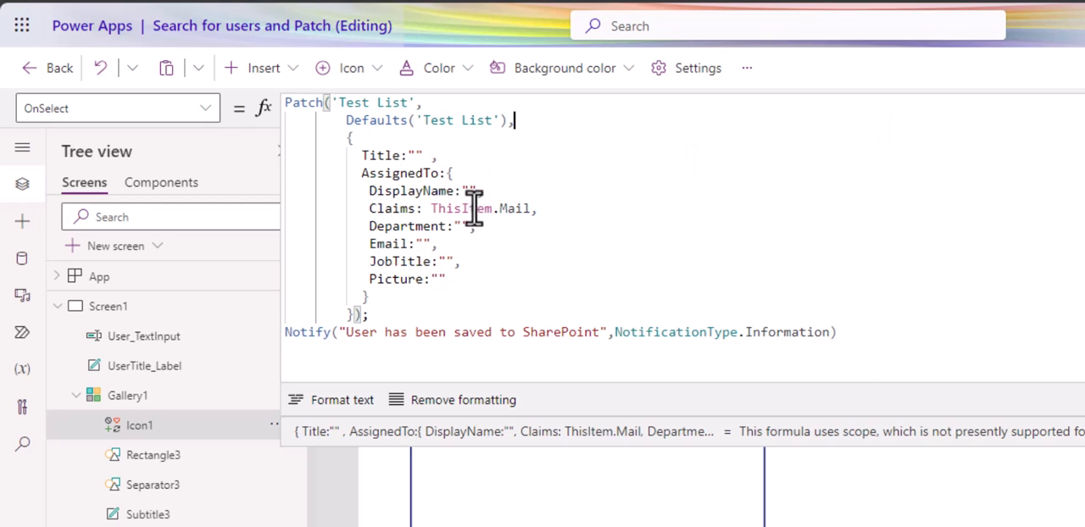
mouse_move(464, 226)
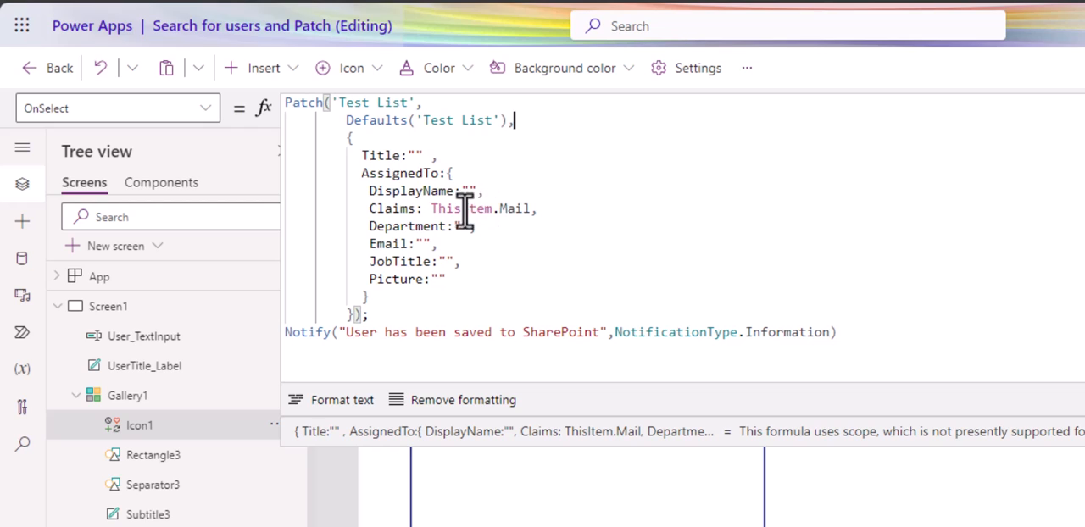
mouse_move(570, 270)
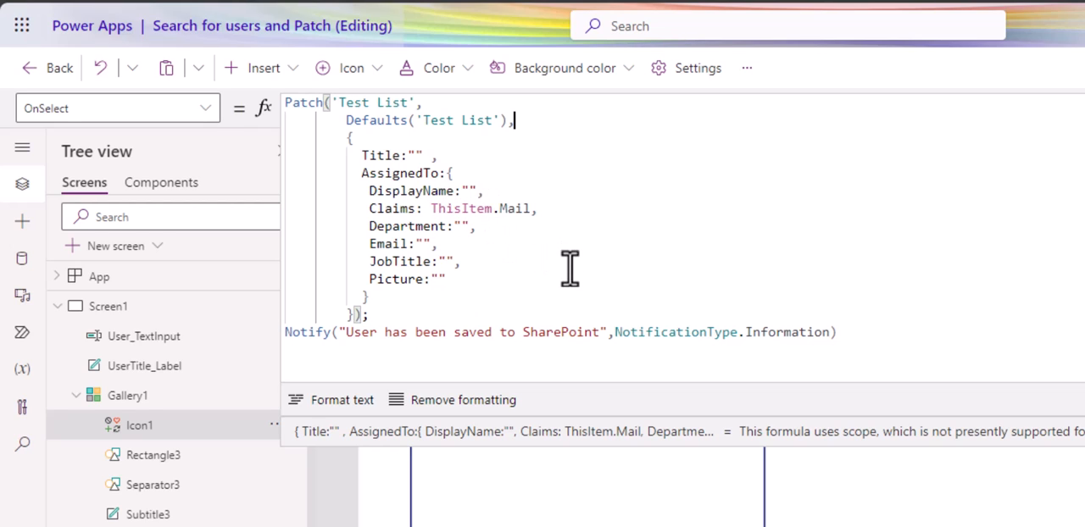
mouse_move(570, 262)
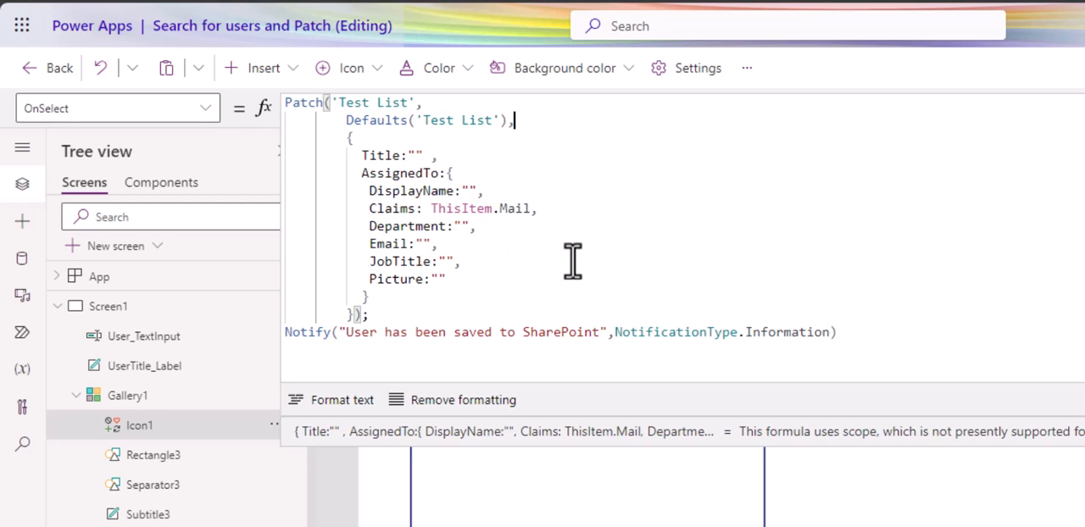